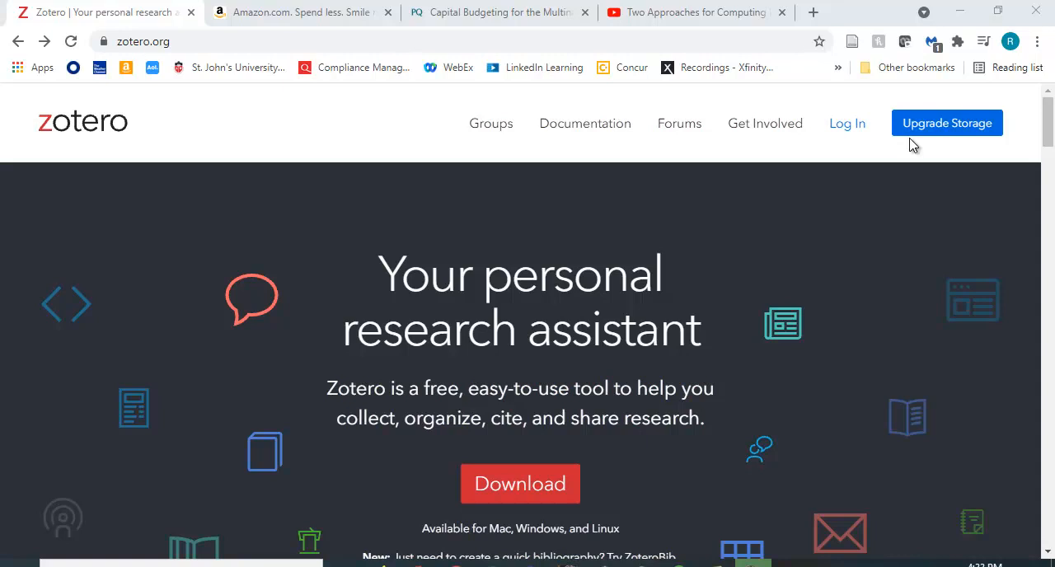
{"action": "mouse_move", "coordinate": [634, 7]}
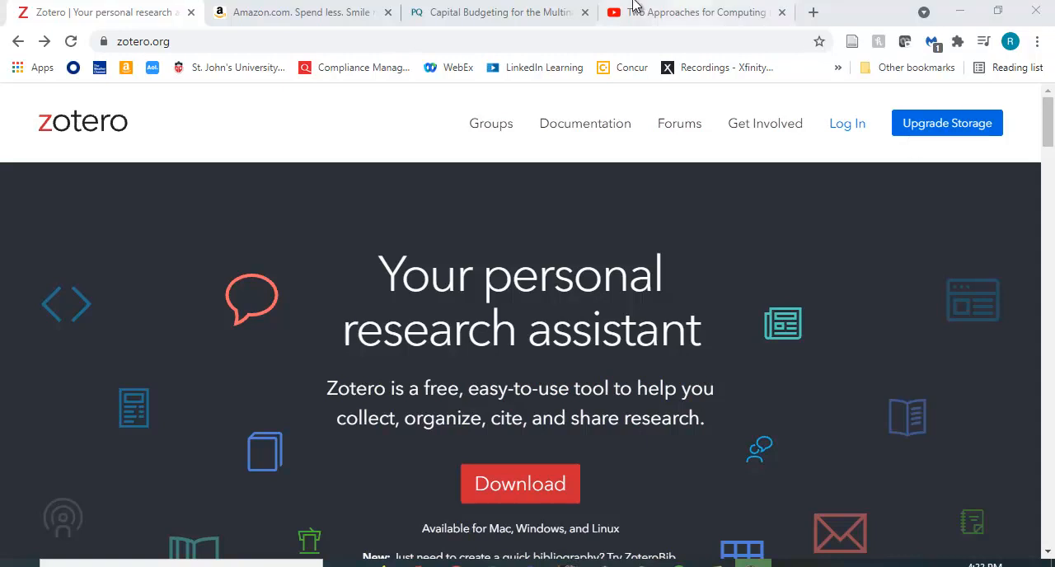
{"action": "mouse_move", "coordinate": [132, 92]}
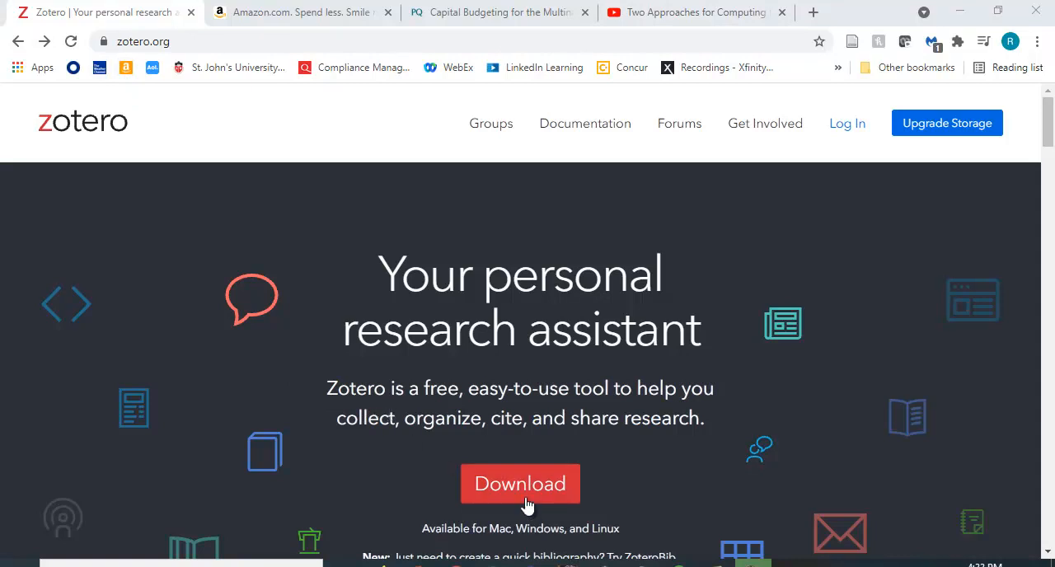
{"action": "mouse_move", "coordinate": [236, 499]}
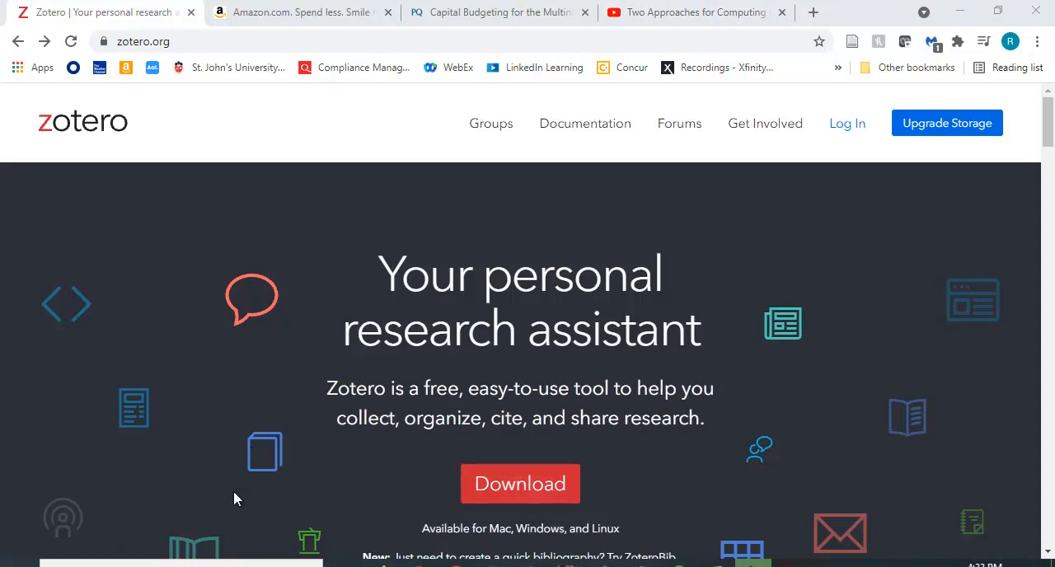
{"action": "mouse_move", "coordinate": [520, 484]}
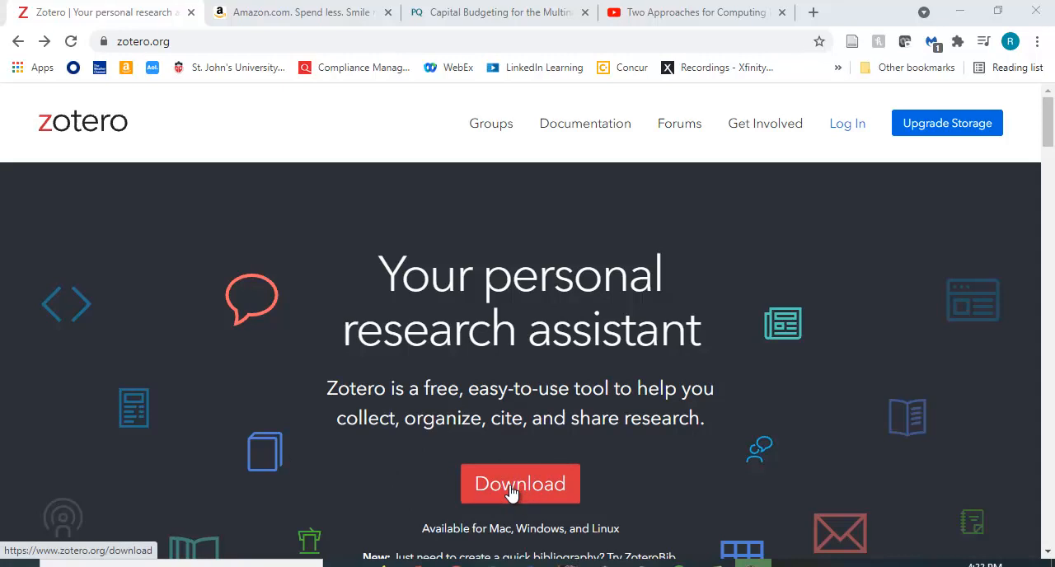
- Go to the Zotero downloads page and browse Zotero 5.0 and Connector offerings
{"action": "left_click", "coordinate": [520, 484]}
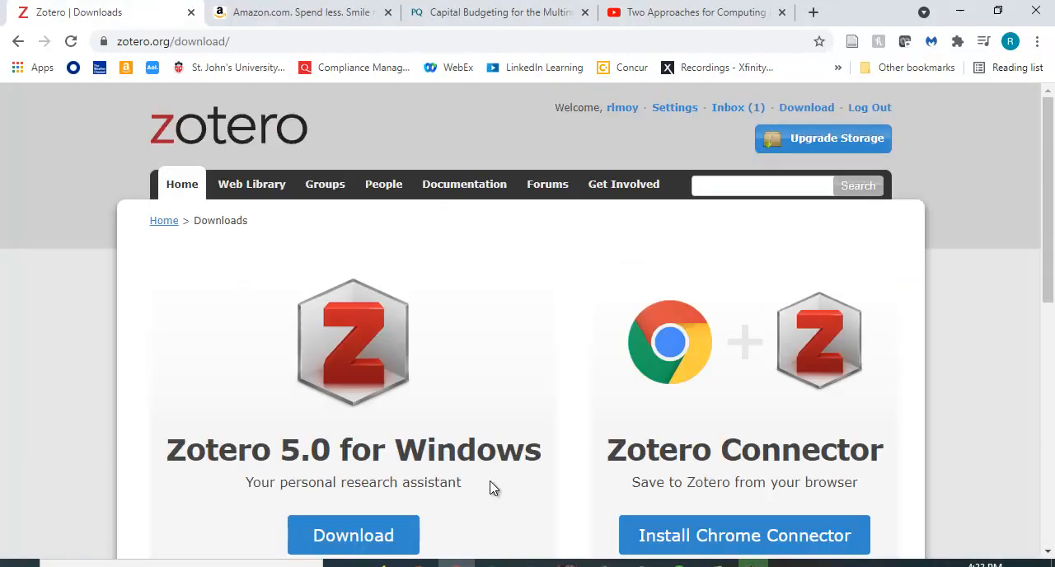
{"action": "scroll", "scroll_direction": "down", "scroll_amount": 3}
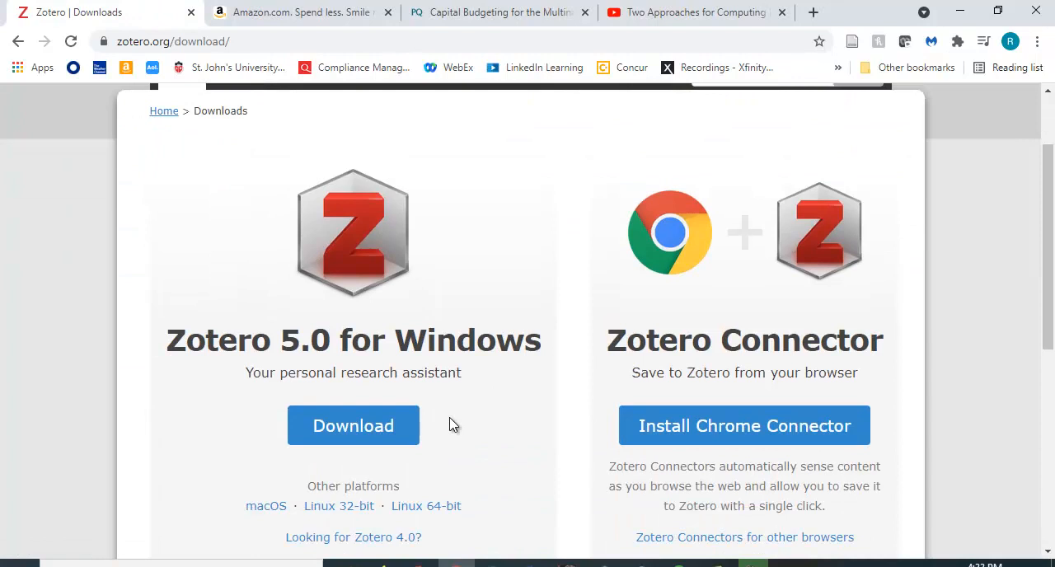
{"action": "mouse_move", "coordinate": [458, 340]}
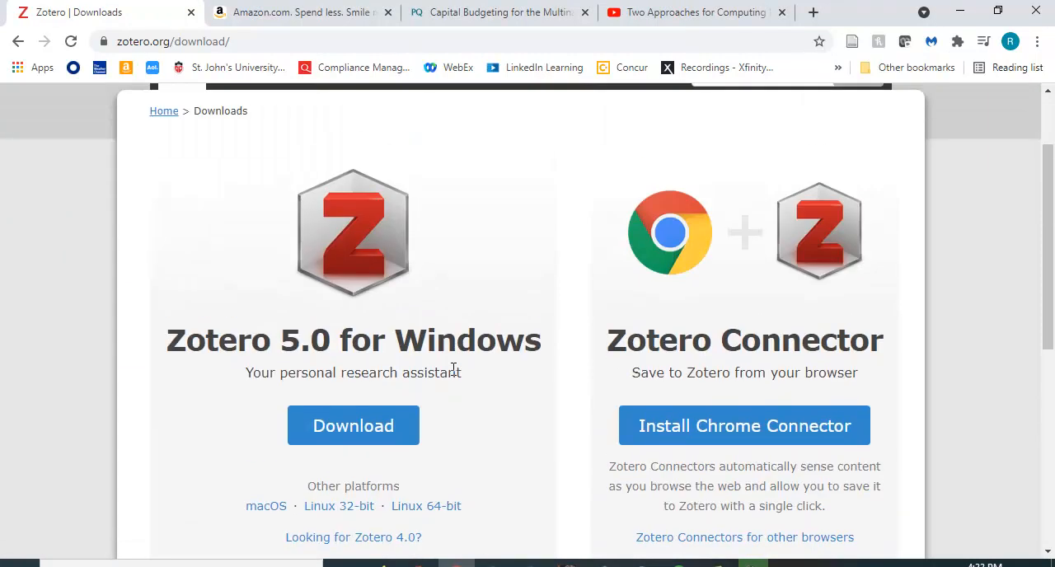
{"action": "mouse_move", "coordinate": [551, 287]}
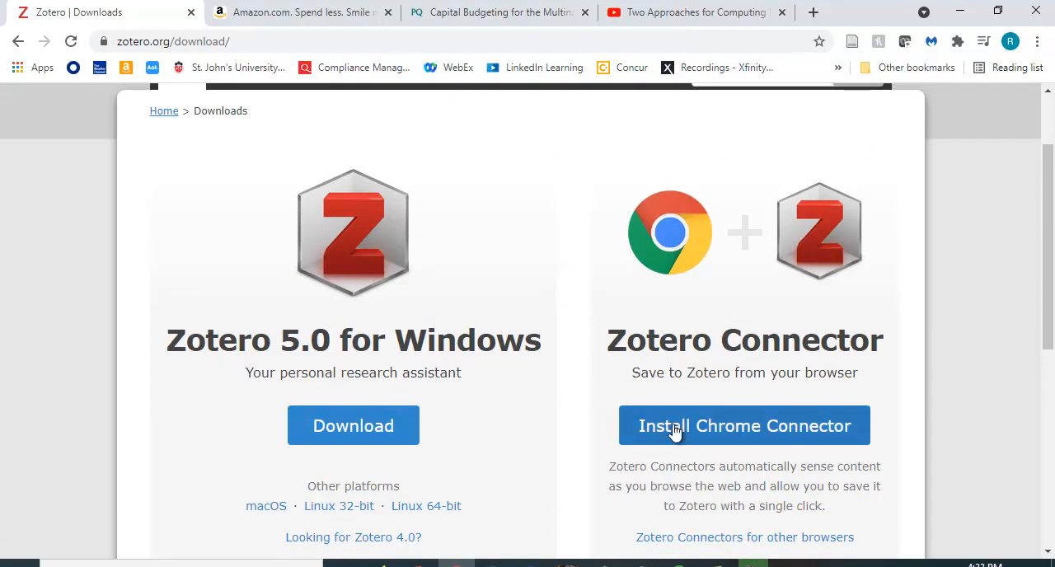
{"action": "mouse_move", "coordinate": [615, 350]}
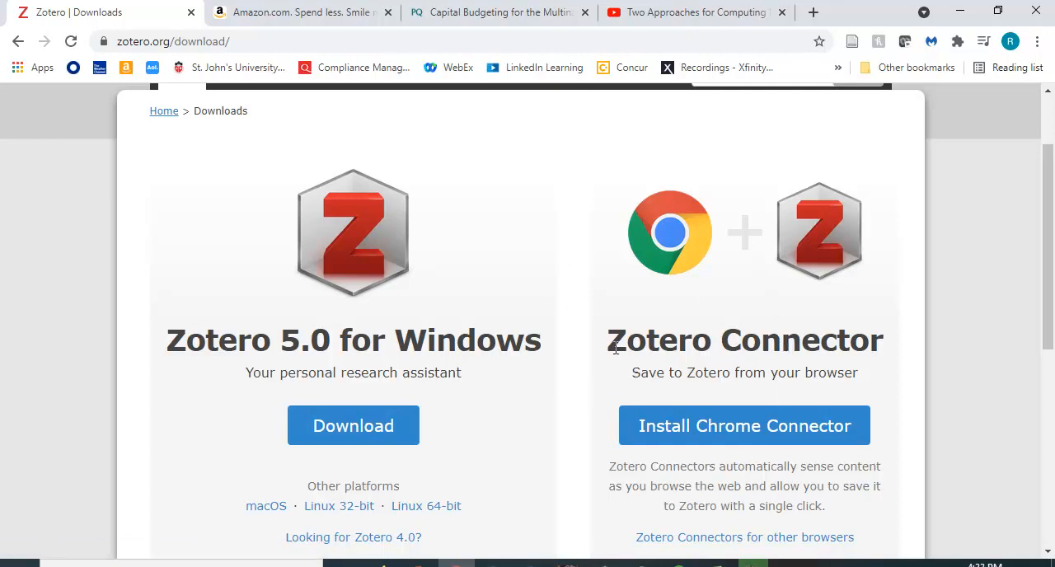
{"action": "scroll", "scroll_direction": "down", "scroll_amount": 3}
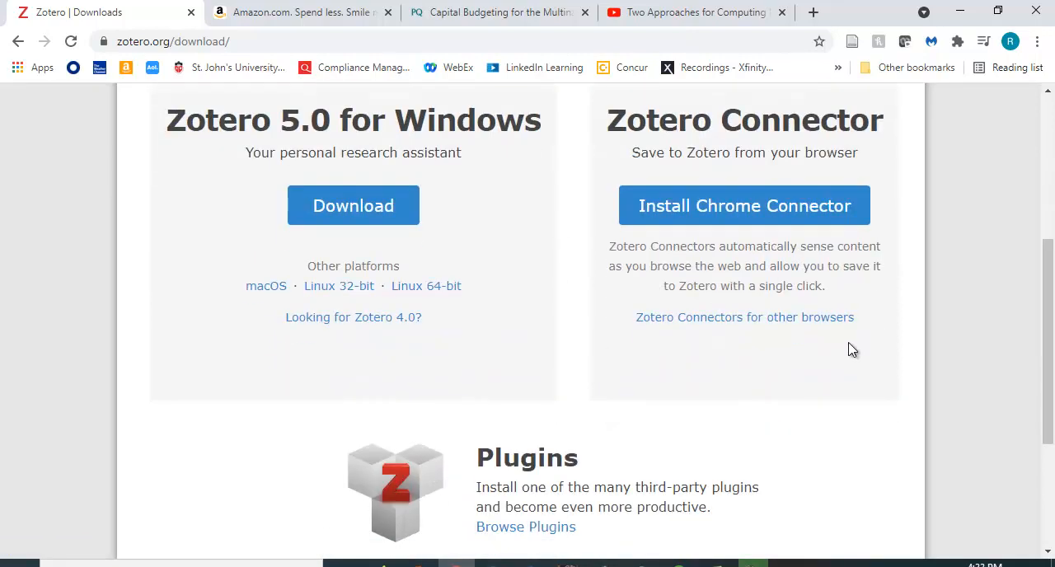
{"action": "mouse_move", "coordinate": [831, 402]}
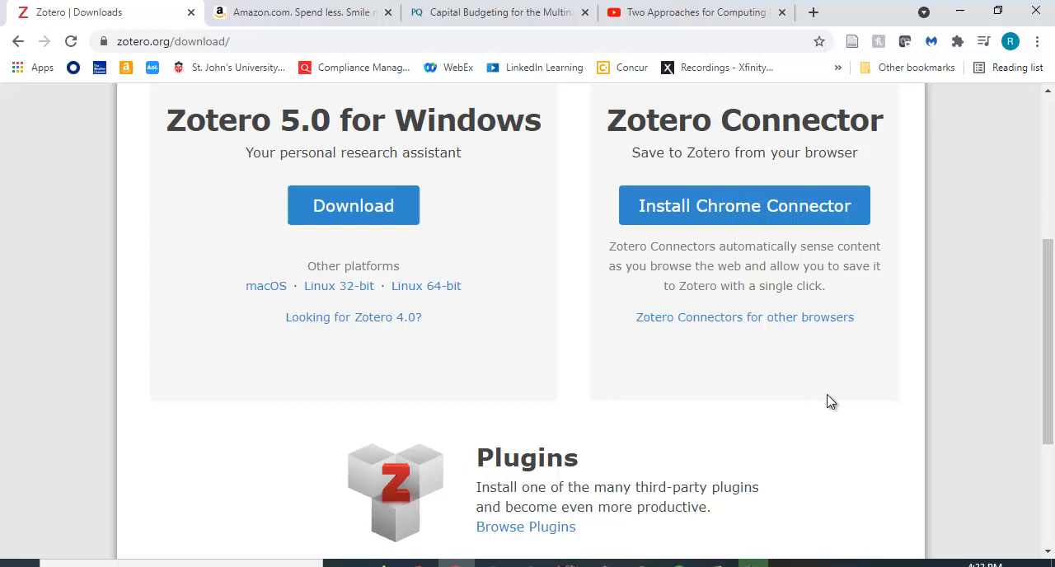
{"action": "scroll", "scroll_direction": "up", "scroll_amount": 3}
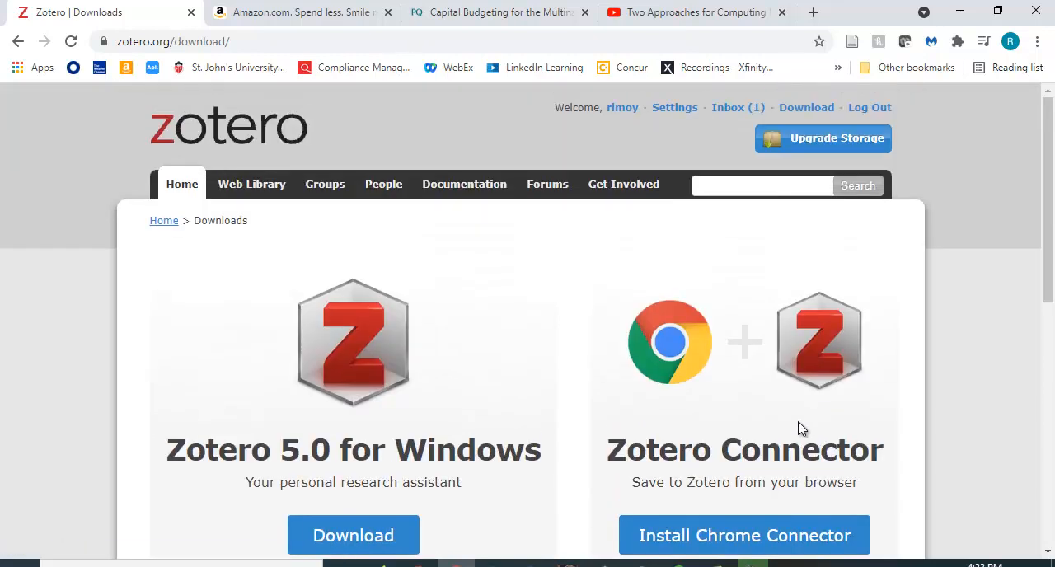
{"action": "mouse_move", "coordinate": [571, 510]}
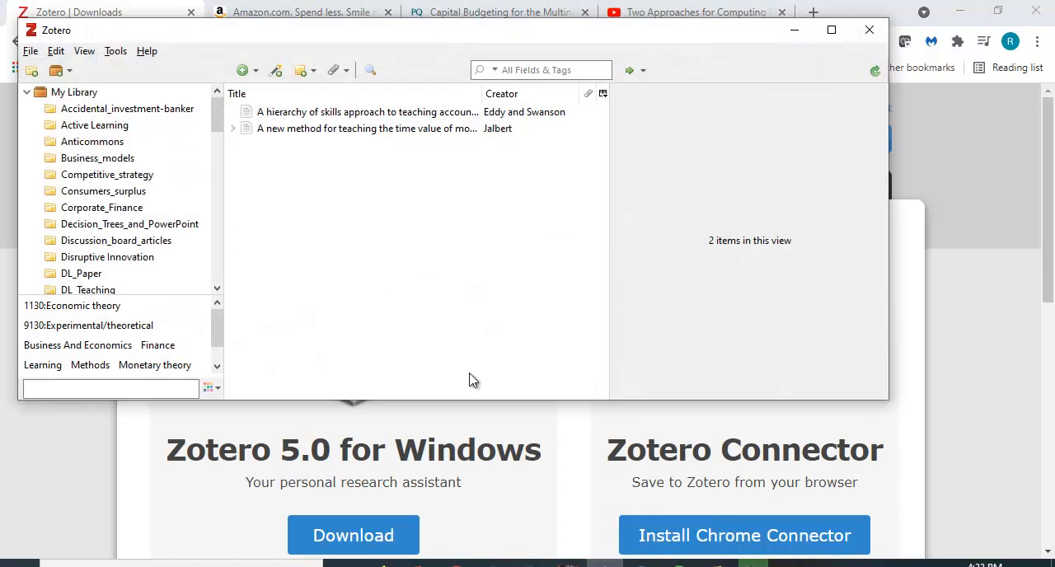
{"action": "mouse_move", "coordinate": [450, 281]}
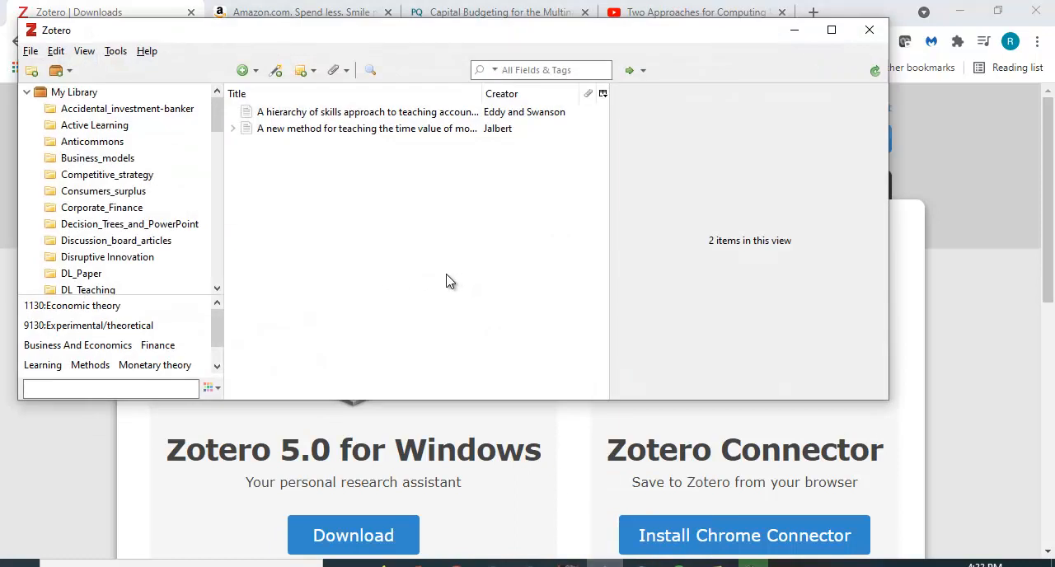
{"action": "mouse_move", "coordinate": [431, 357]}
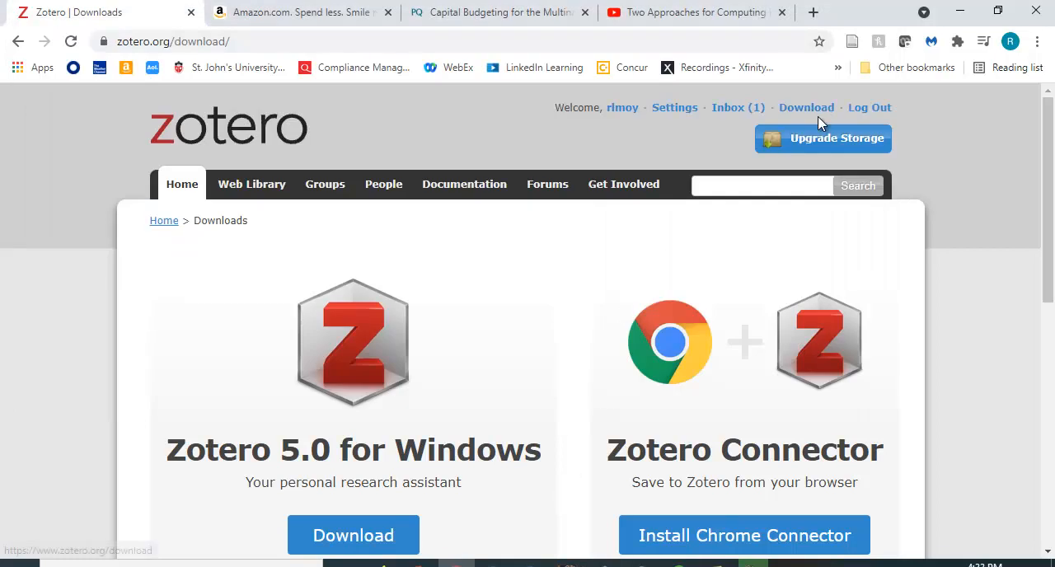
{"action": "mouse_move", "coordinate": [897, 151]}
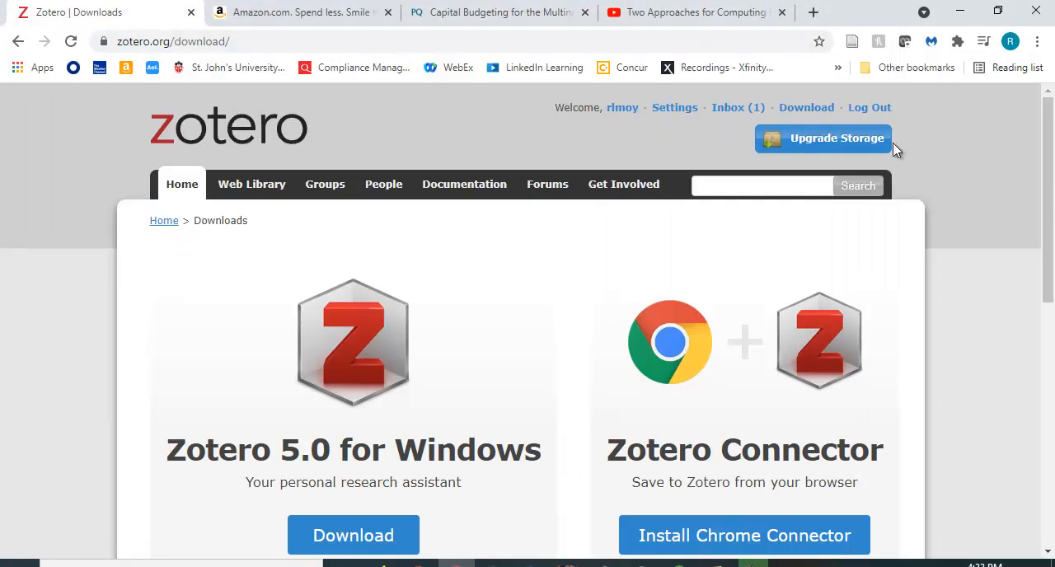
{"action": "mouse_move", "coordinate": [869, 107]}
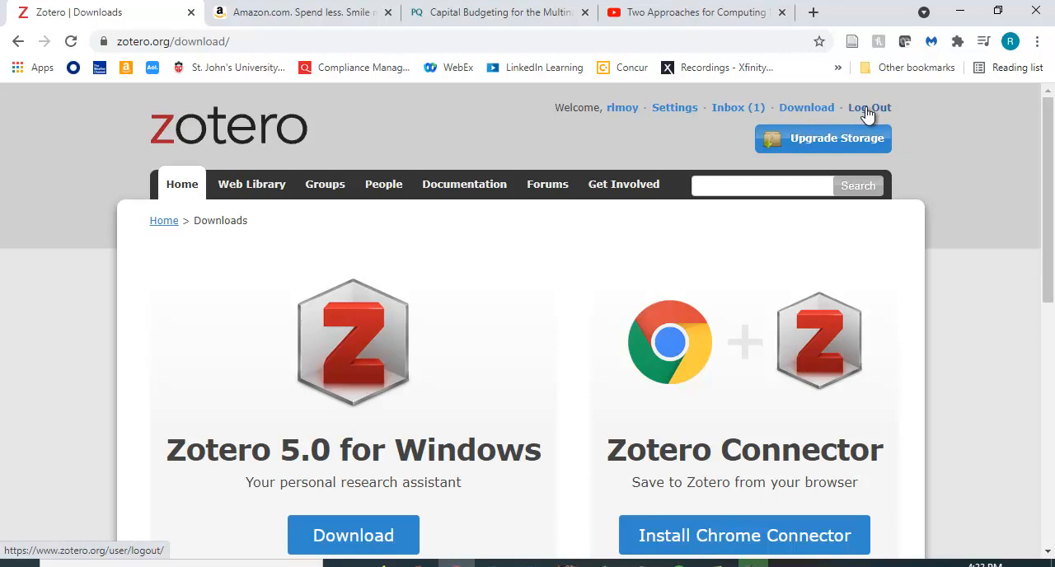
{"action": "mouse_move", "coordinate": [239, 141]}
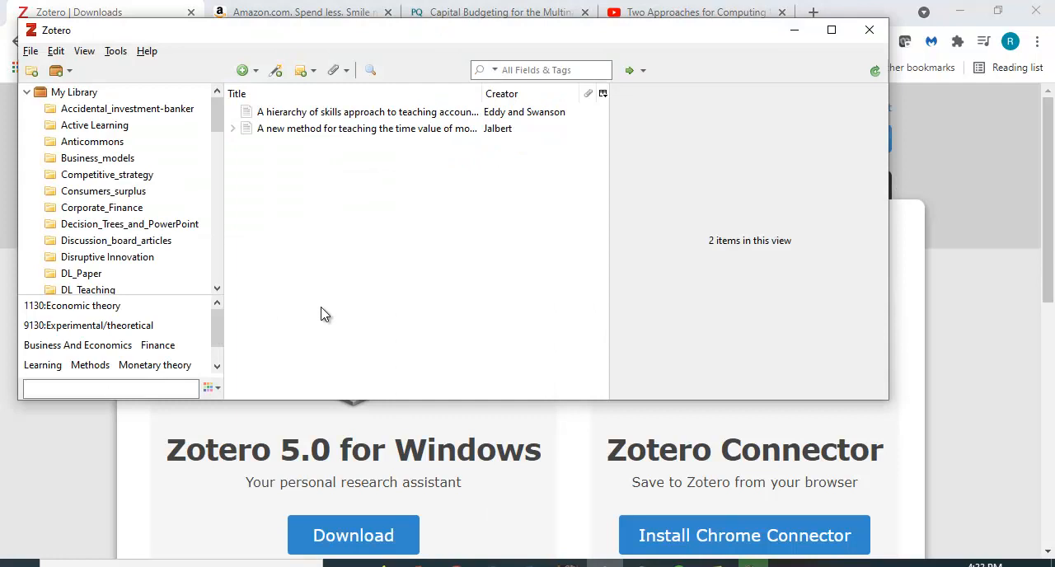
{"action": "mouse_move", "coordinate": [328, 332]}
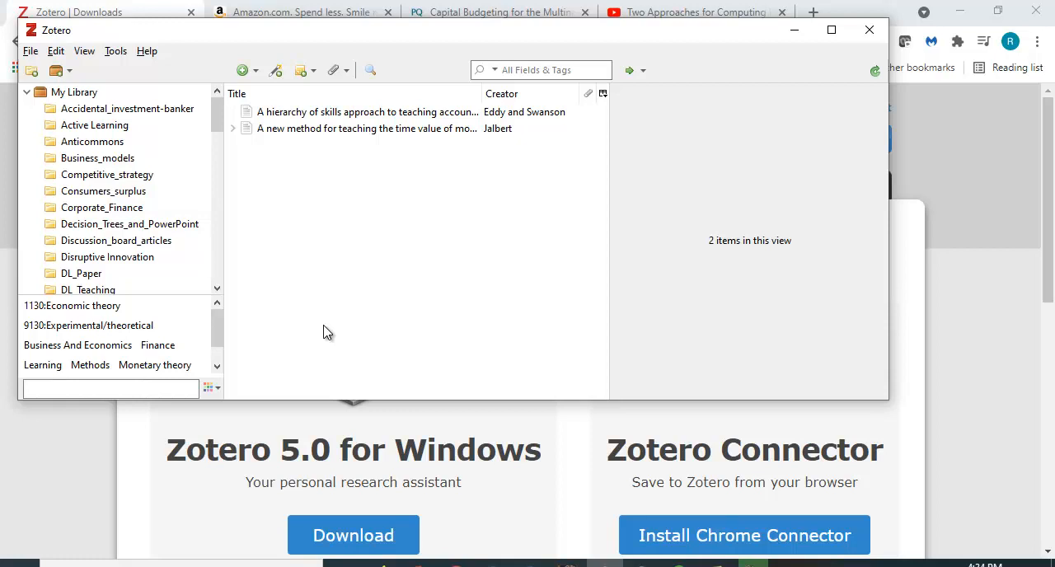
{"action": "mouse_move", "coordinate": [744, 391]}
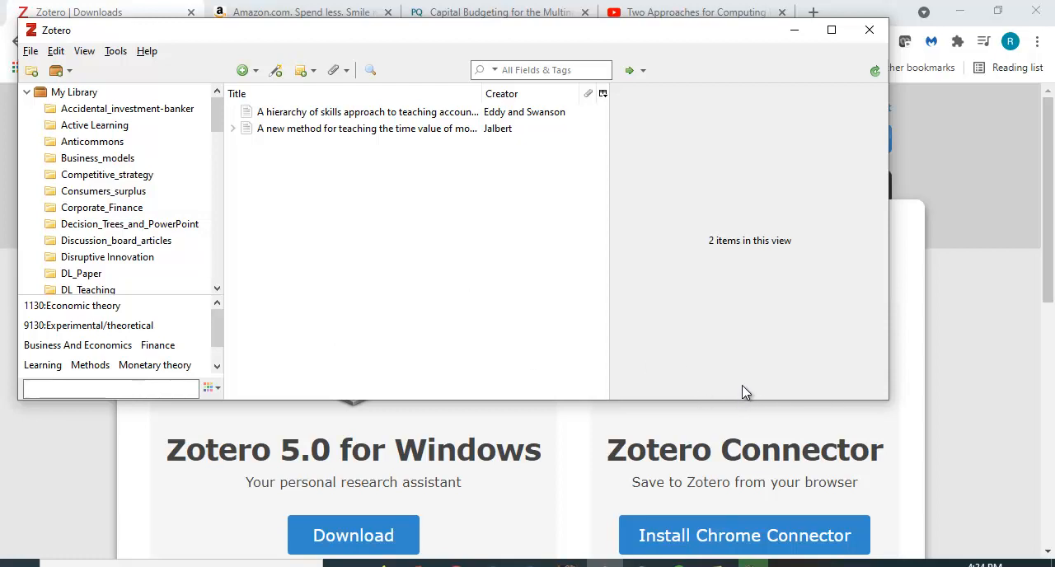
{"action": "mouse_move", "coordinate": [724, 363]}
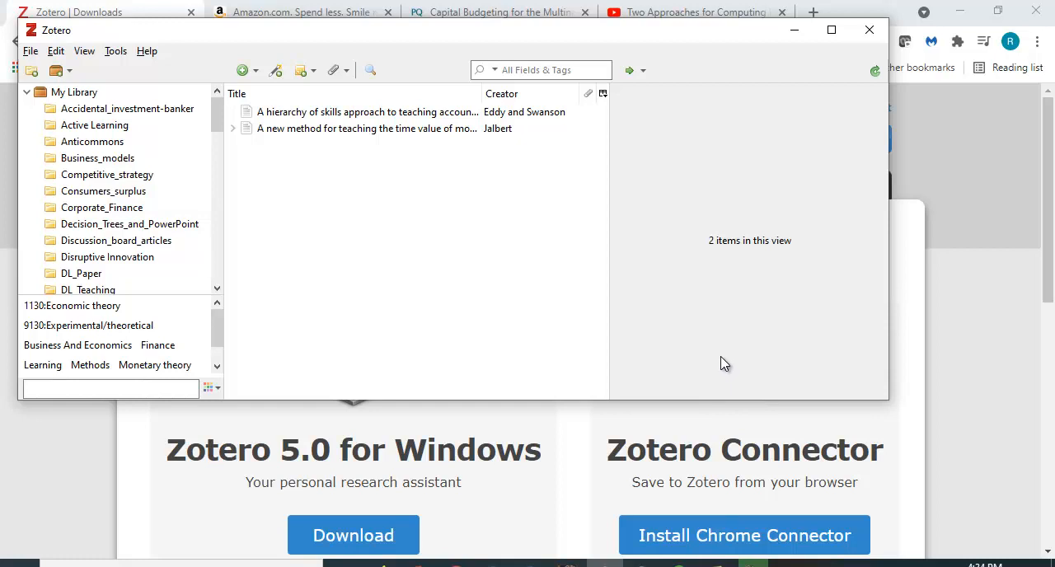
{"action": "mouse_move", "coordinate": [704, 347]}
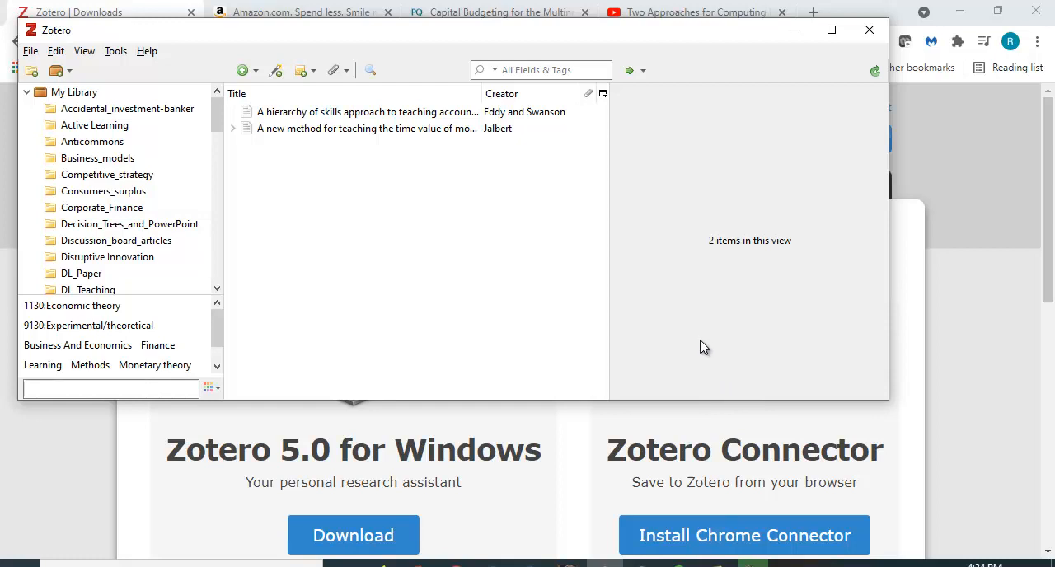
{"action": "mouse_move", "coordinate": [783, 179]}
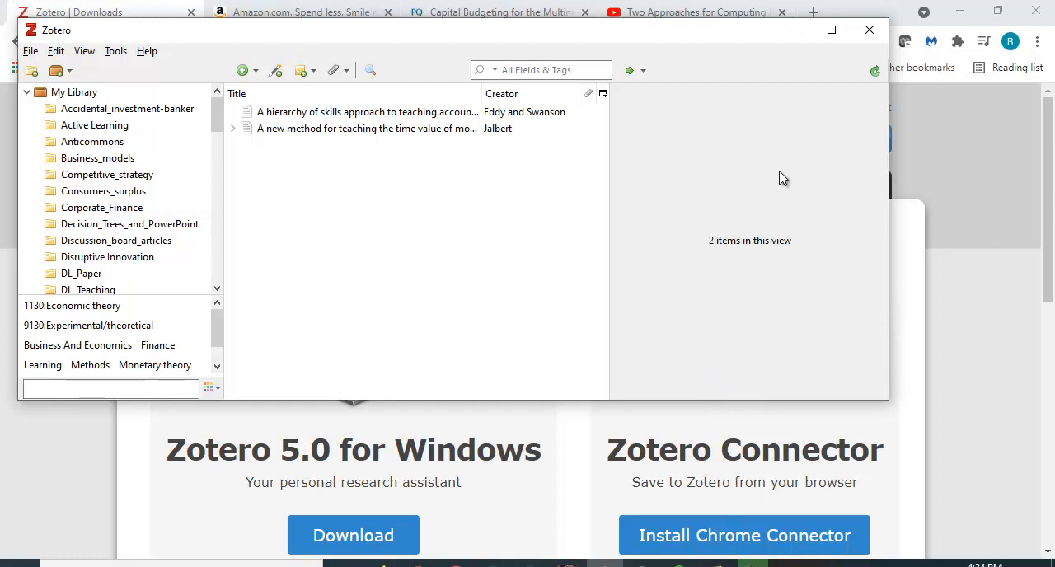
{"action": "mouse_move", "coordinate": [618, 208]}
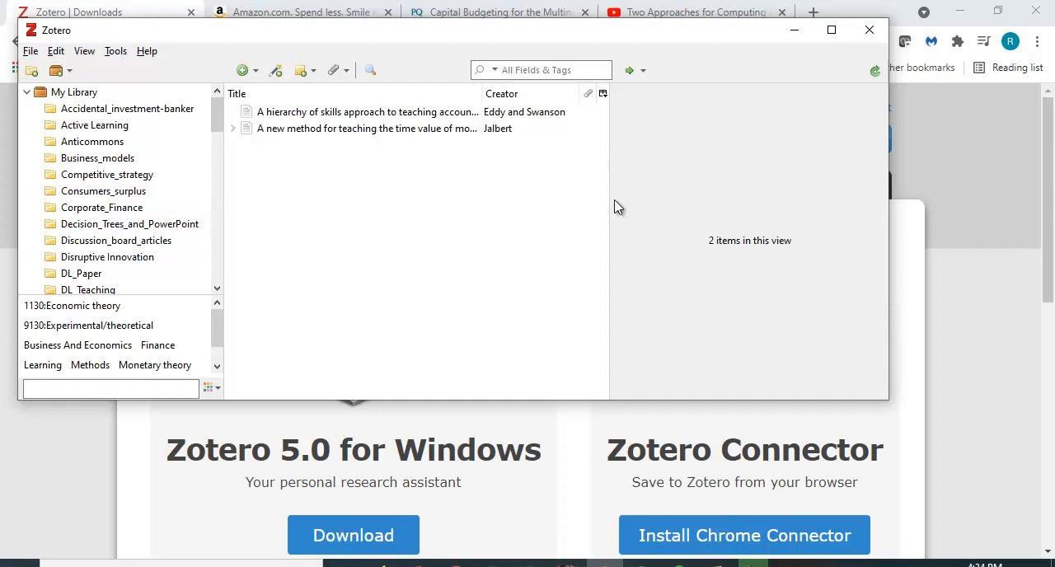
{"action": "mouse_move", "coordinate": [632, 167]}
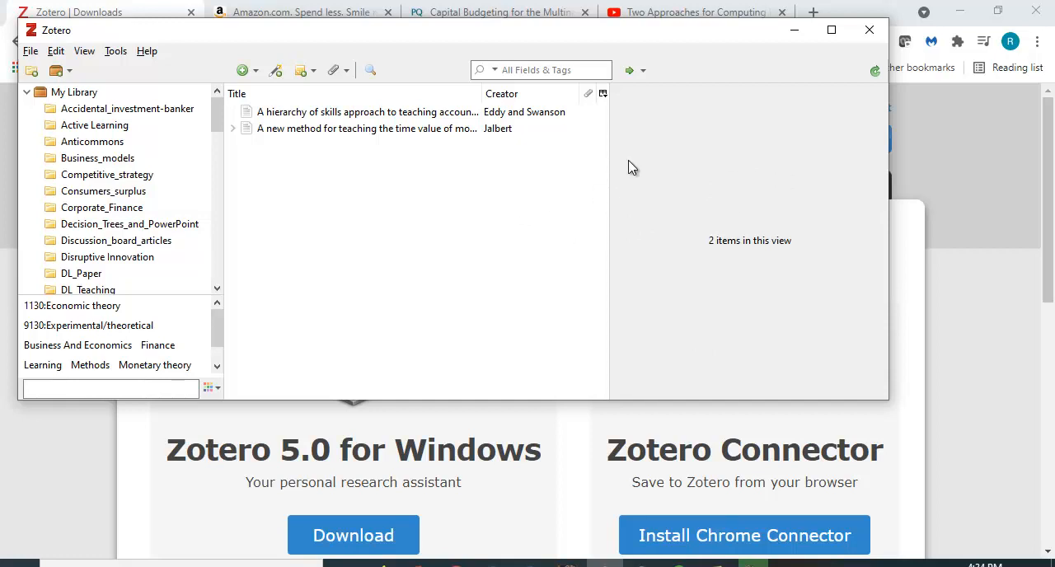
{"action": "mouse_move", "coordinate": [497, 264]}
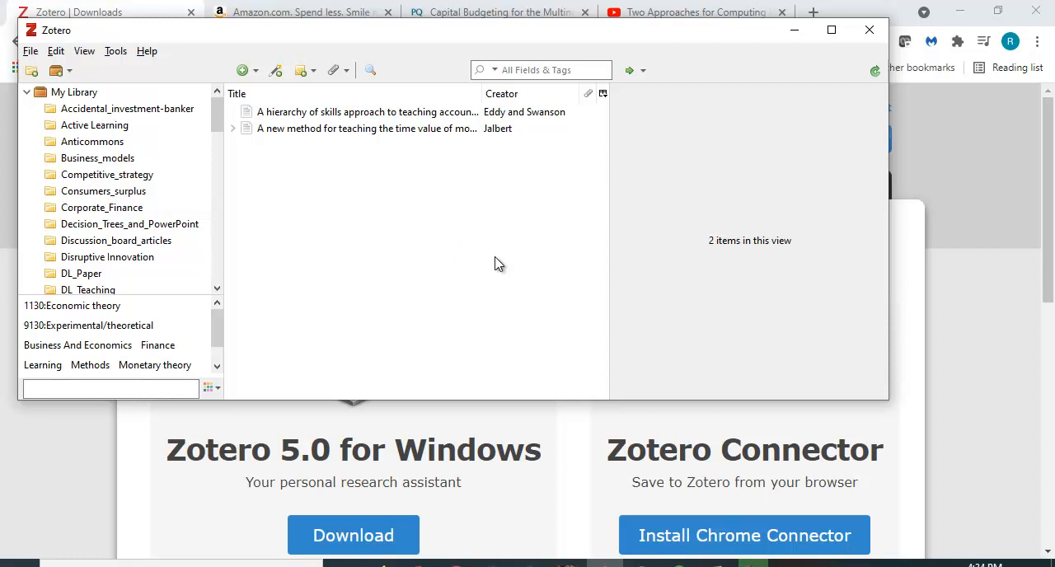
{"action": "mouse_move", "coordinate": [585, 305]}
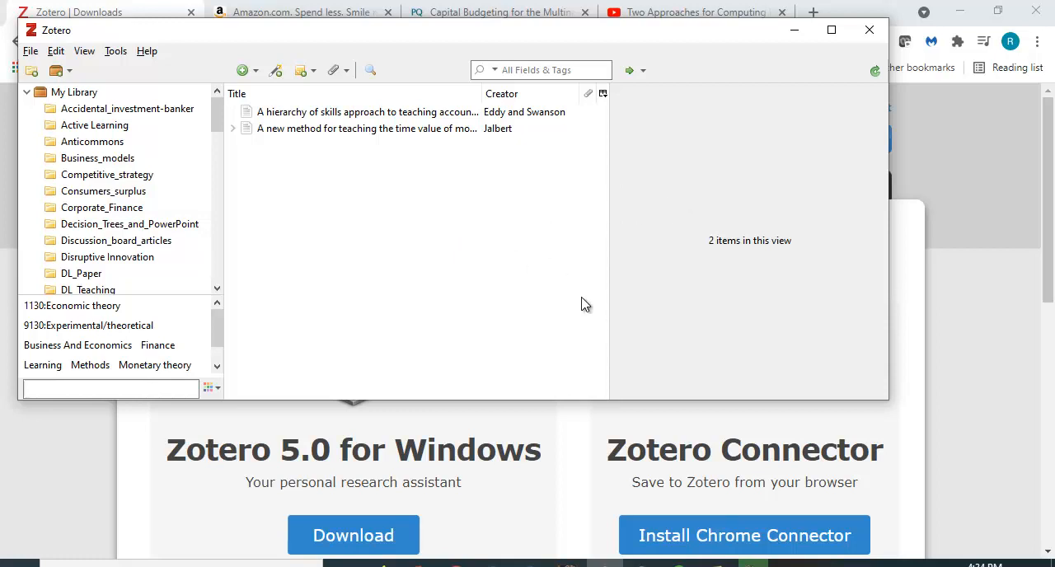
{"action": "scroll", "scroll_direction": "down", "scroll_amount": 3}
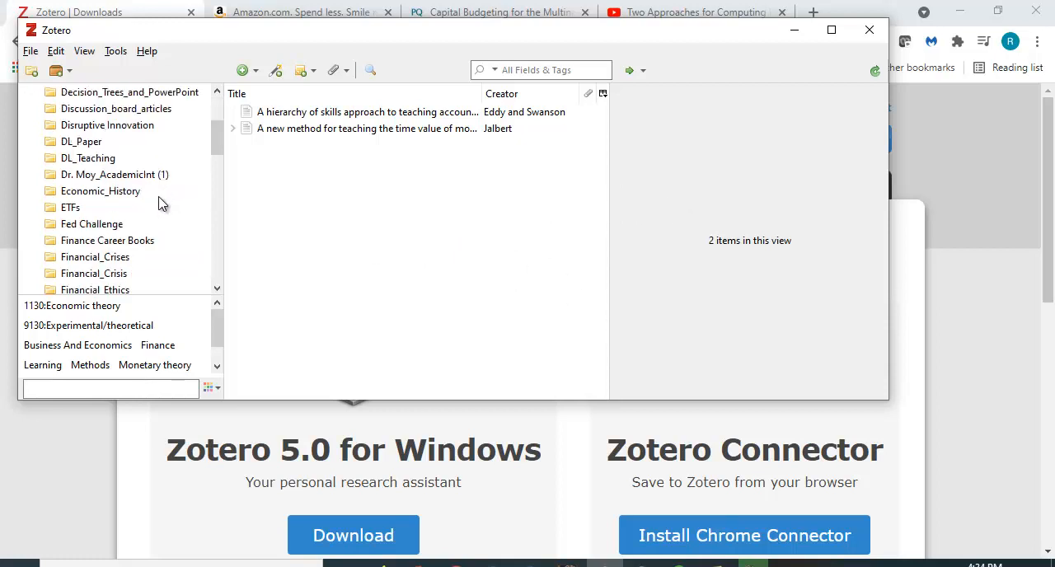
{"action": "scroll", "scroll_direction": "down", "scroll_amount": 3}
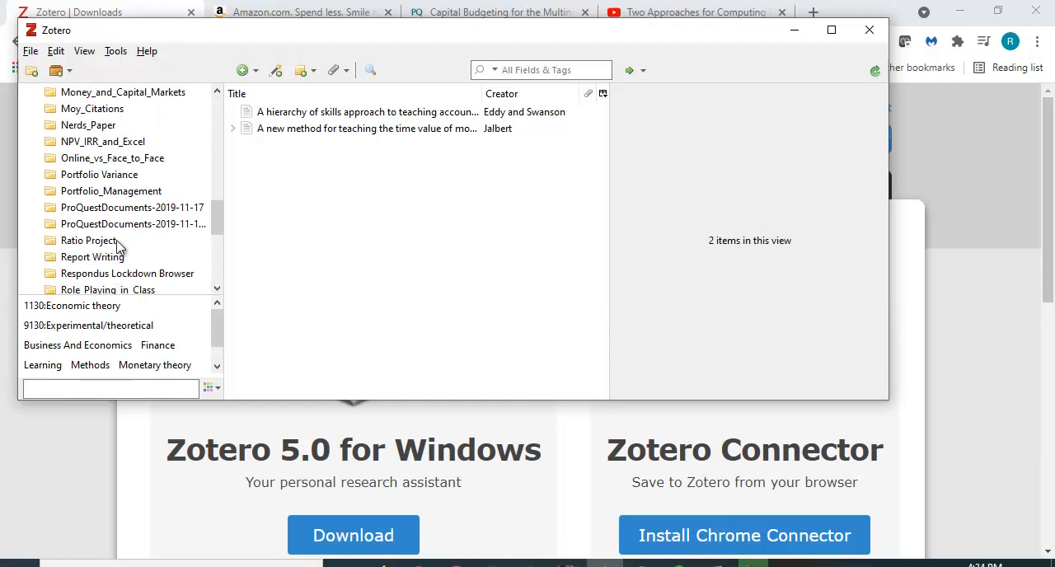
{"action": "scroll", "scroll_direction": "up", "scroll_amount": 3}
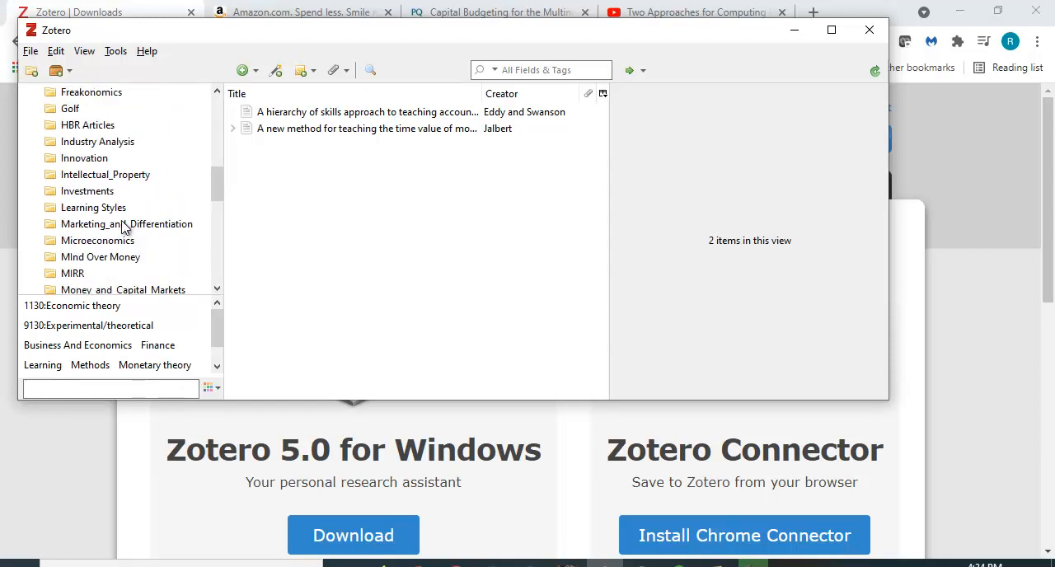
{"action": "mouse_move", "coordinate": [162, 180]}
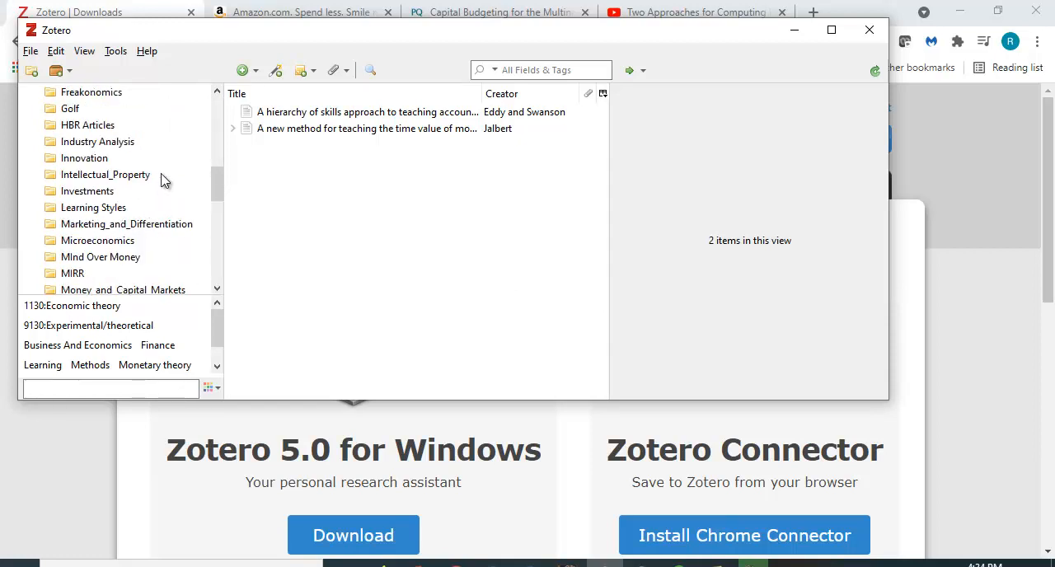
{"action": "scroll", "scroll_direction": "up", "scroll_amount": 3}
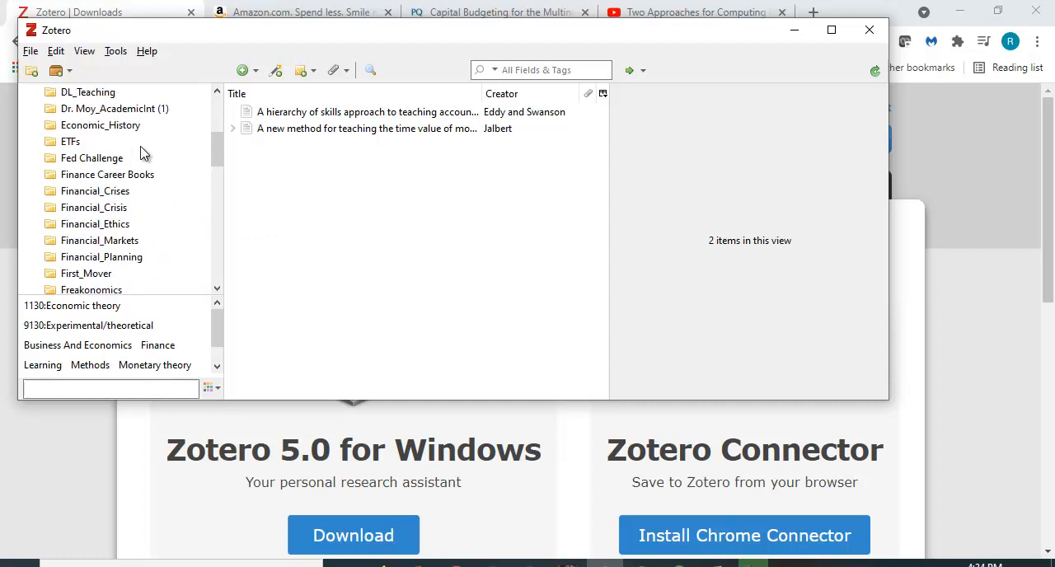
{"action": "scroll", "scroll_direction": "up", "scroll_amount": 3}
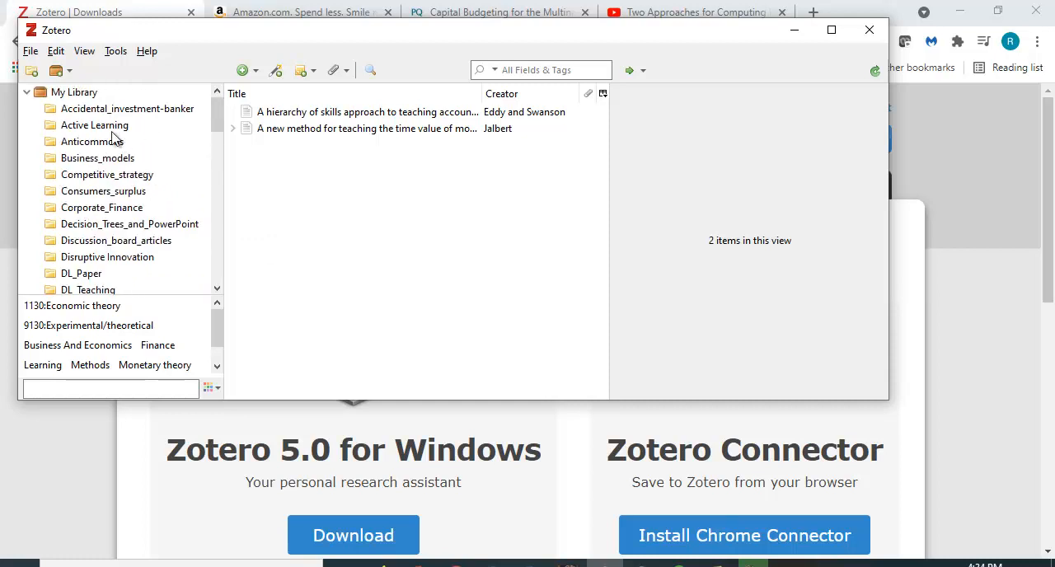
- Create a new collection named 'Zotero Test' from the File menu
{"action": "left_click", "coordinate": [31, 51]}
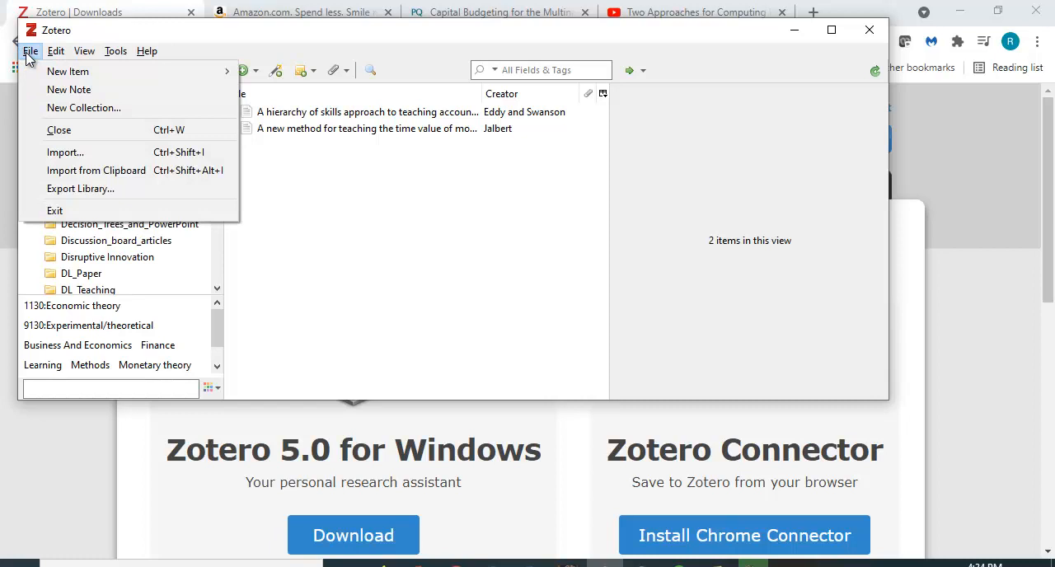
{"action": "mouse_move", "coordinate": [83, 107]}
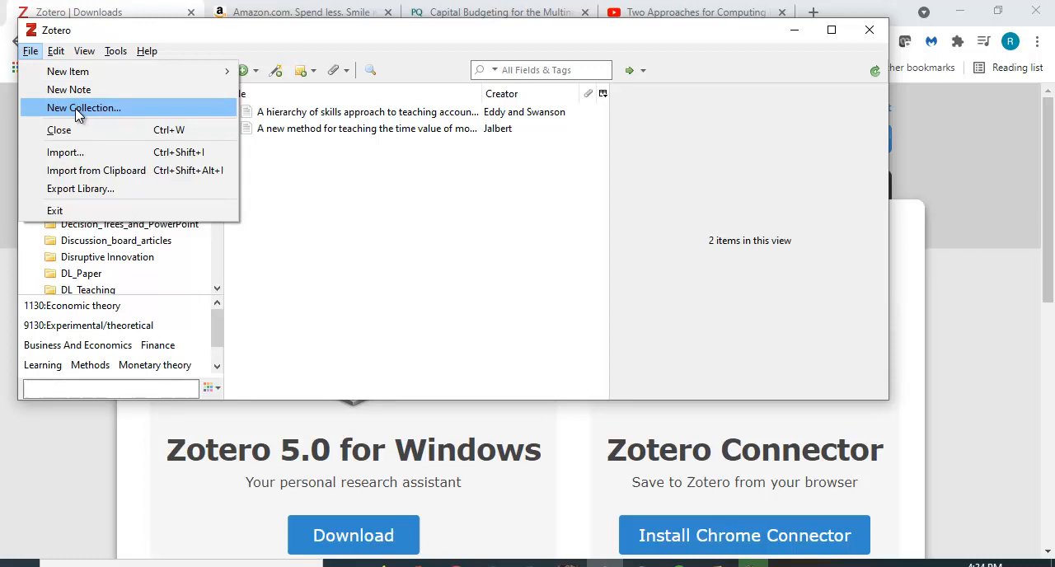
{"action": "left_click", "coordinate": [83, 108]}
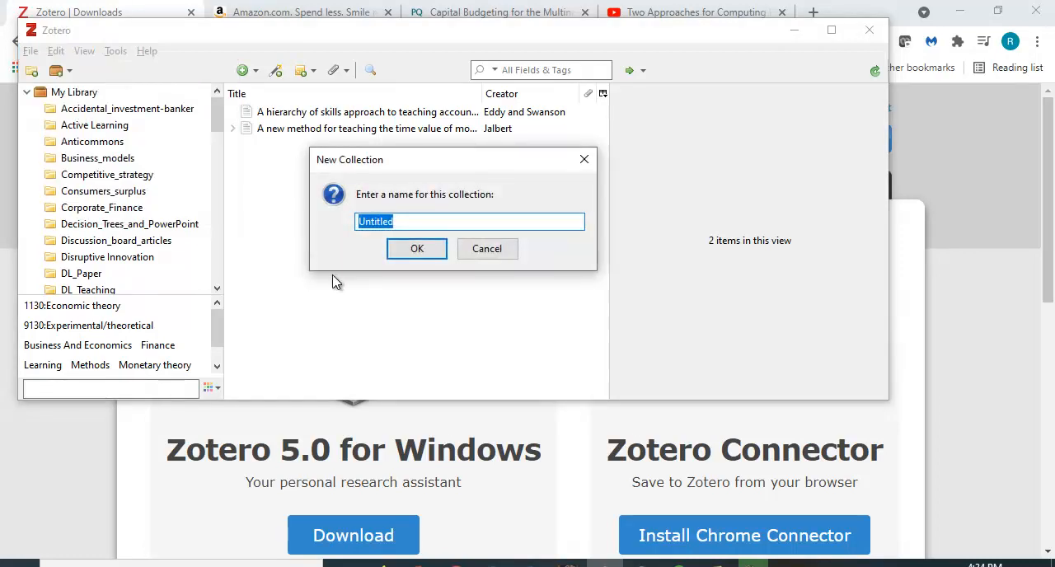
{"action": "type", "text": "Zoter"}
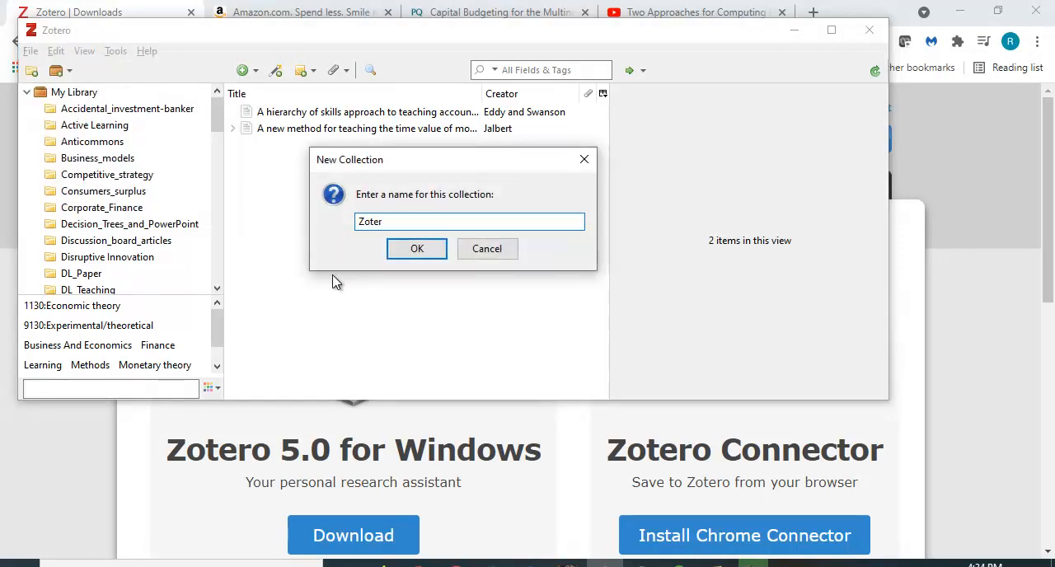
{"action": "left_click", "coordinate": [416, 248]}
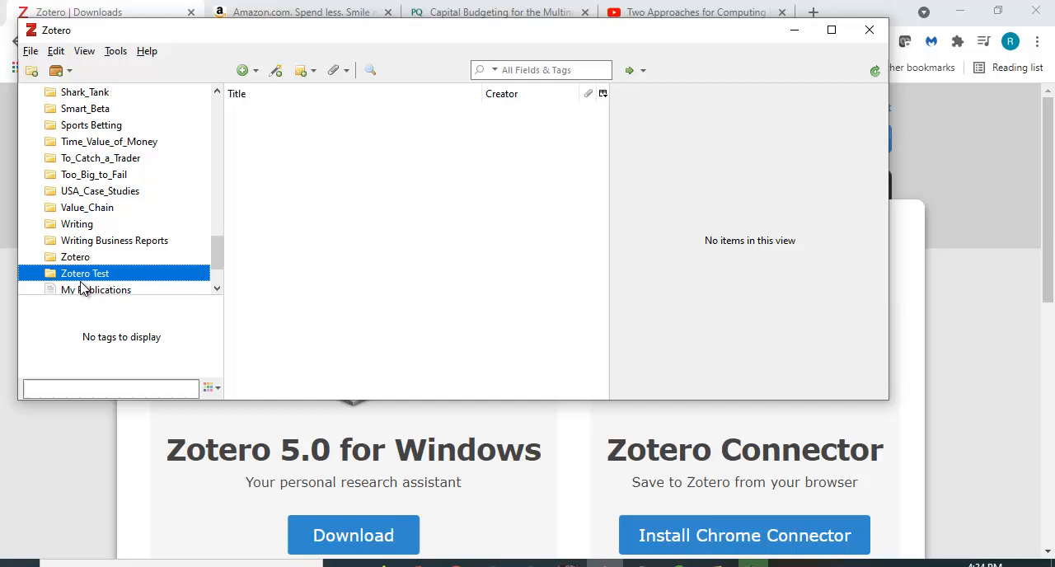
{"action": "mouse_move", "coordinate": [1049, 387]}
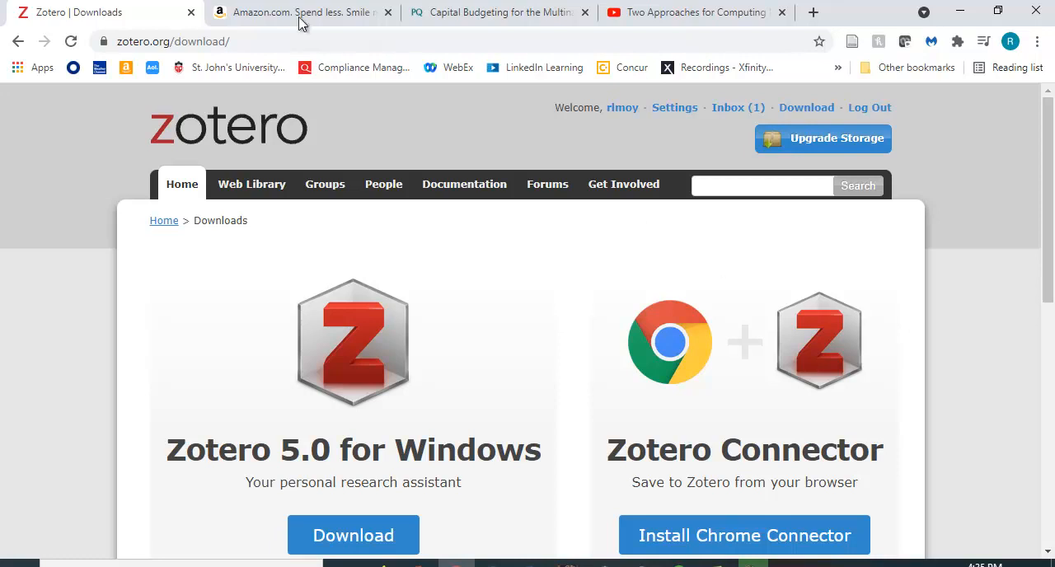
- Search Amazon for 'thaler nudge'
{"action": "left_click", "coordinate": [301, 12]}
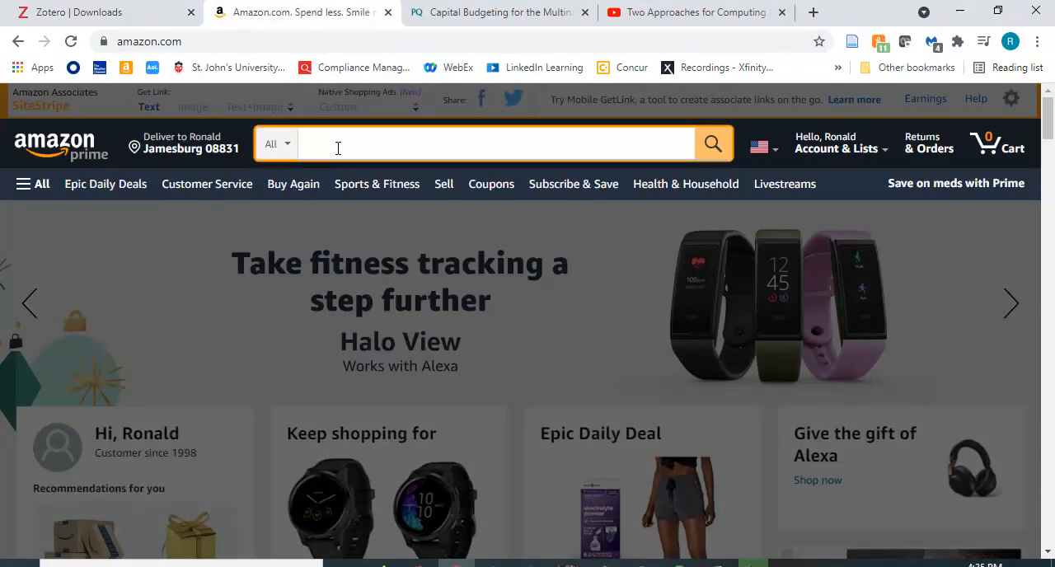
{"action": "type", "text": "thaler"}
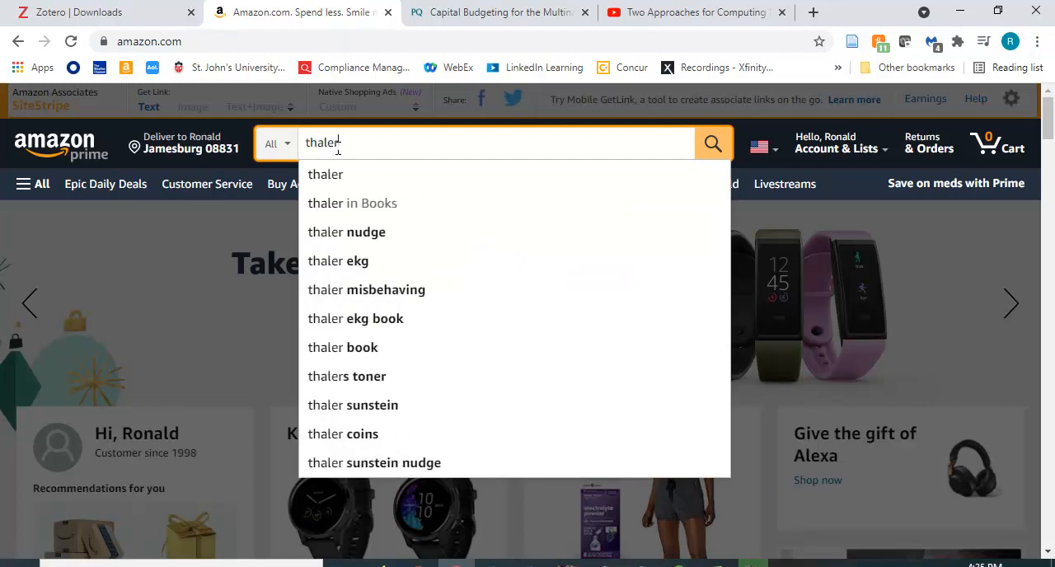
{"action": "mouse_move", "coordinate": [338, 261]}
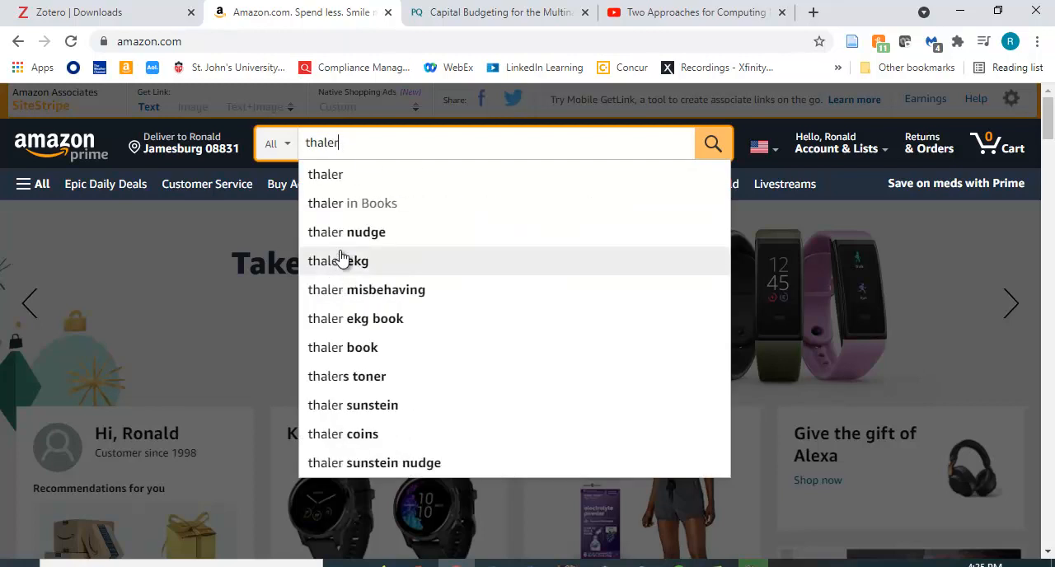
{"action": "left_click", "coordinate": [346, 232]}
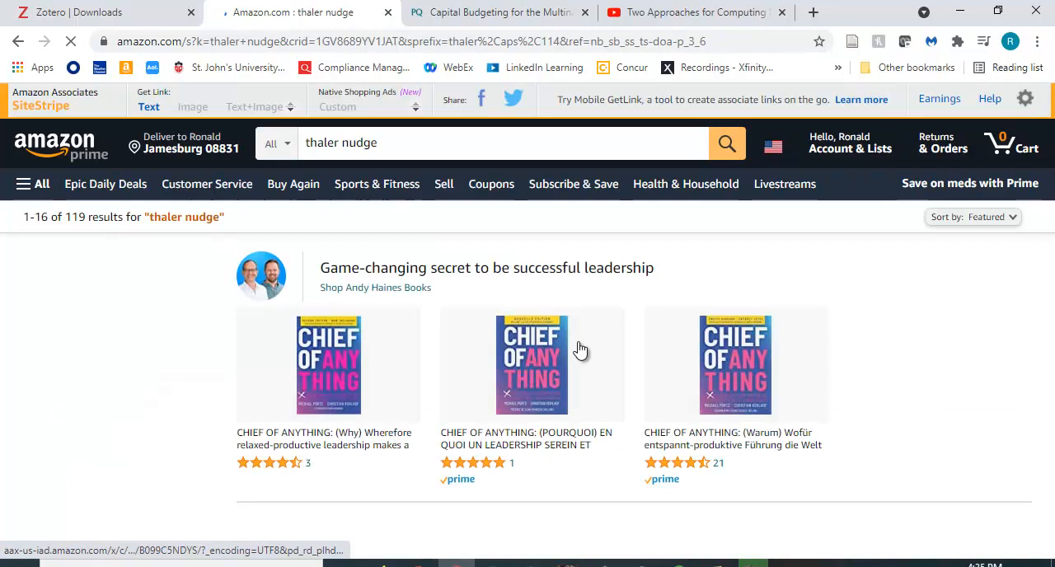
- Open the hardcover edition of Nudge: The Final Edition from the results
{"action": "scroll", "scroll_direction": "down", "scroll_amount": 3}
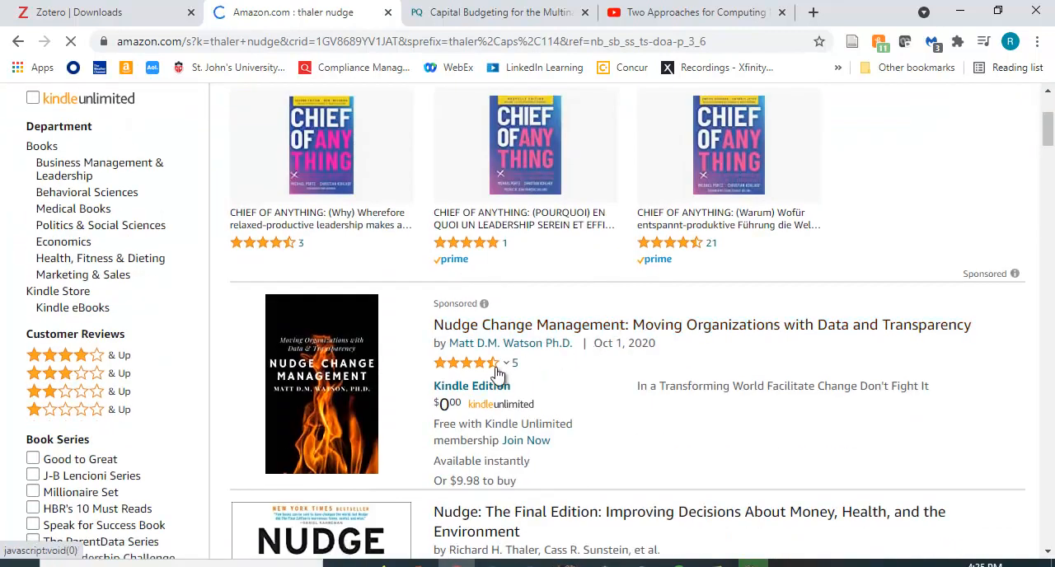
{"action": "scroll", "scroll_direction": "down", "scroll_amount": 3}
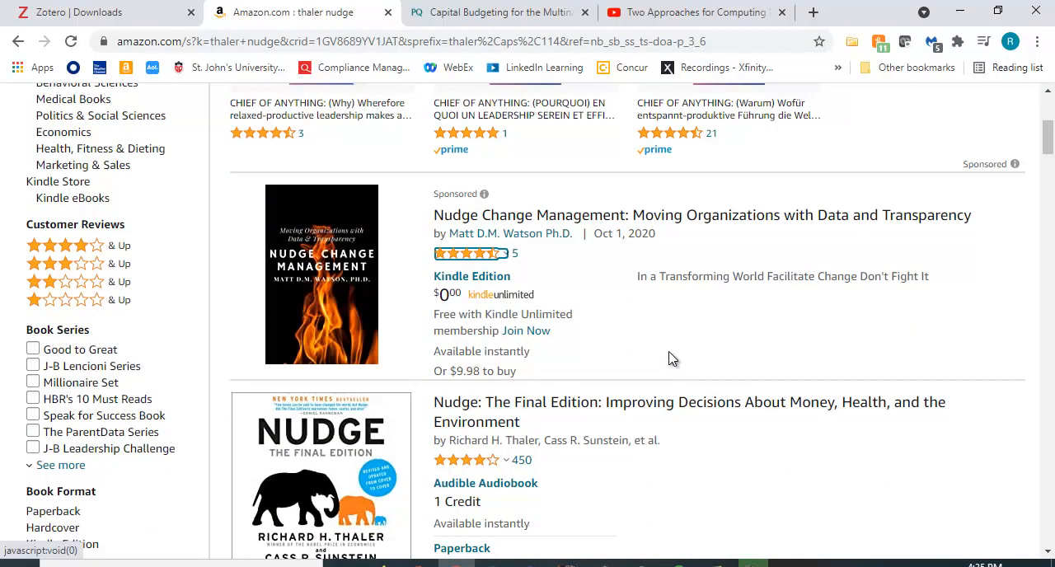
{"action": "mouse_move", "coordinate": [417, 404]}
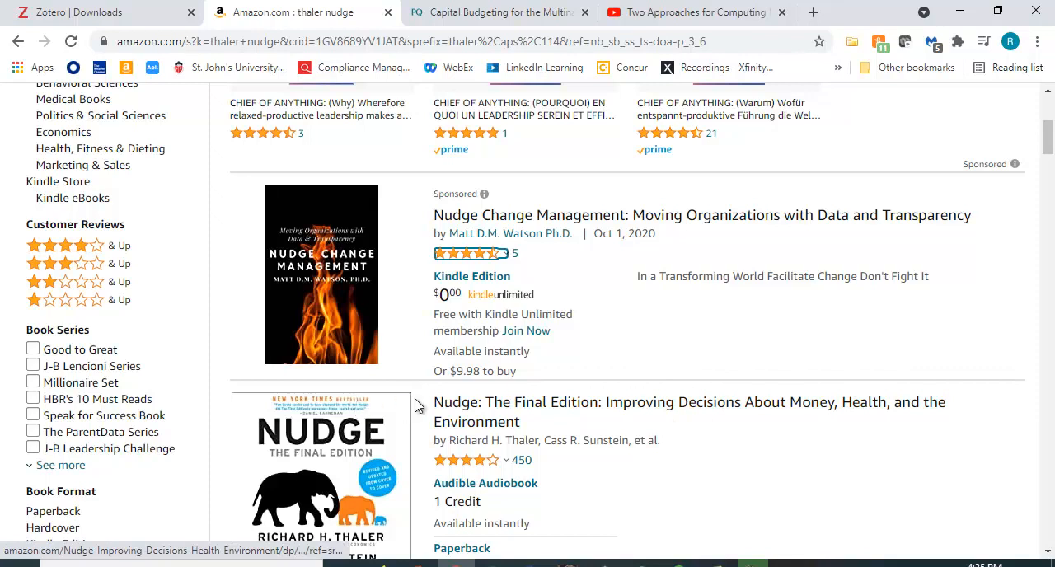
{"action": "mouse_move", "coordinate": [465, 412]}
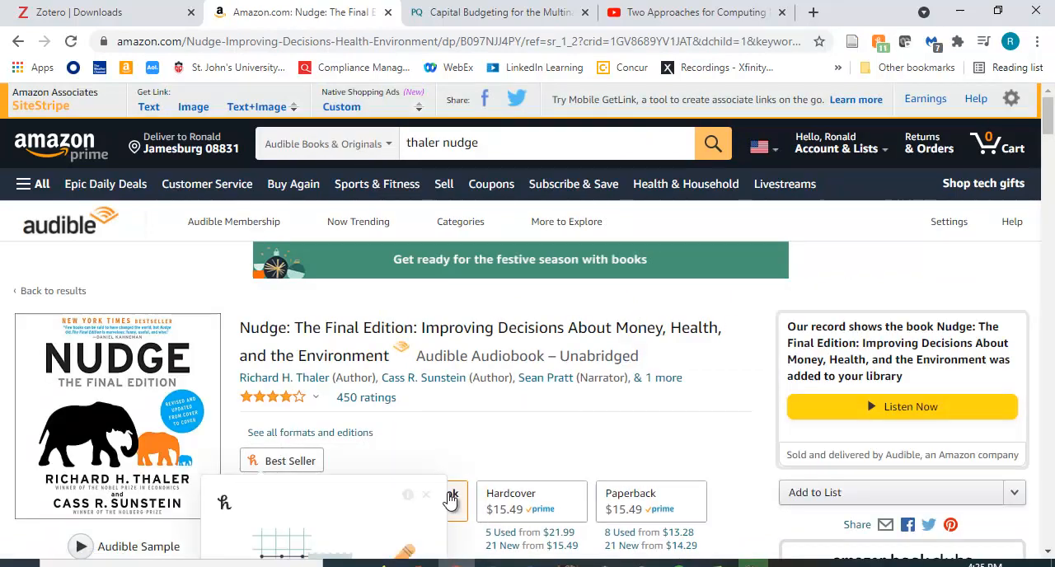
{"action": "left_click", "coordinate": [510, 493]}
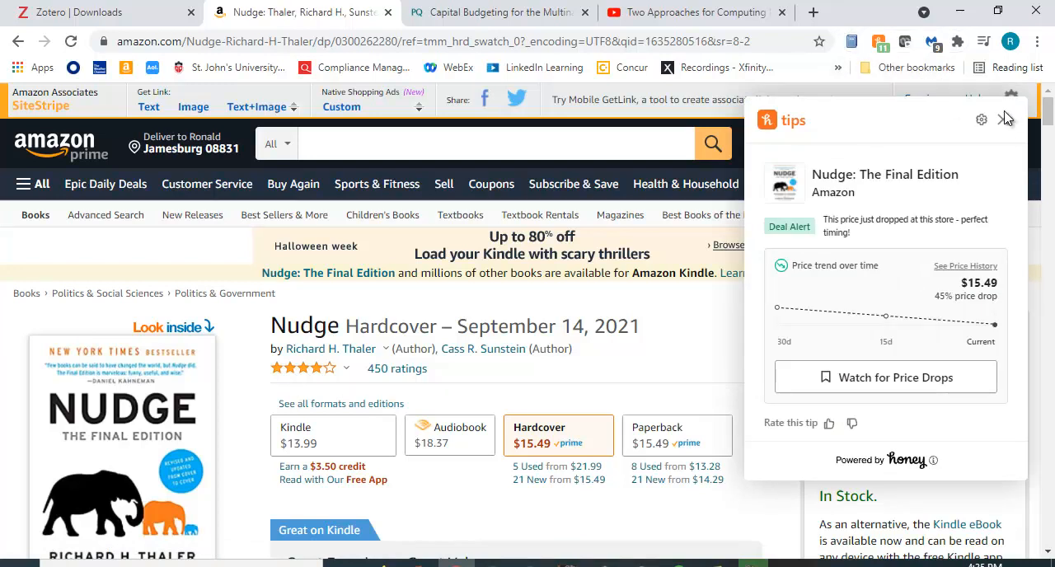
- Dismiss the Honey popup and save the Nudge book with the Zotero Connector
{"action": "left_click", "coordinate": [1004, 118]}
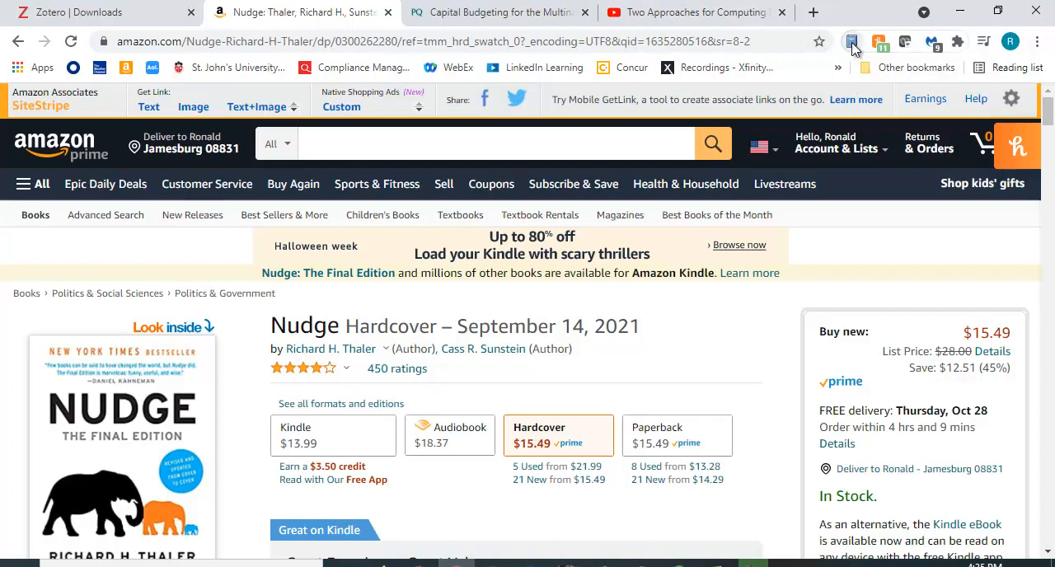
{"action": "mouse_move", "coordinate": [853, 41]}
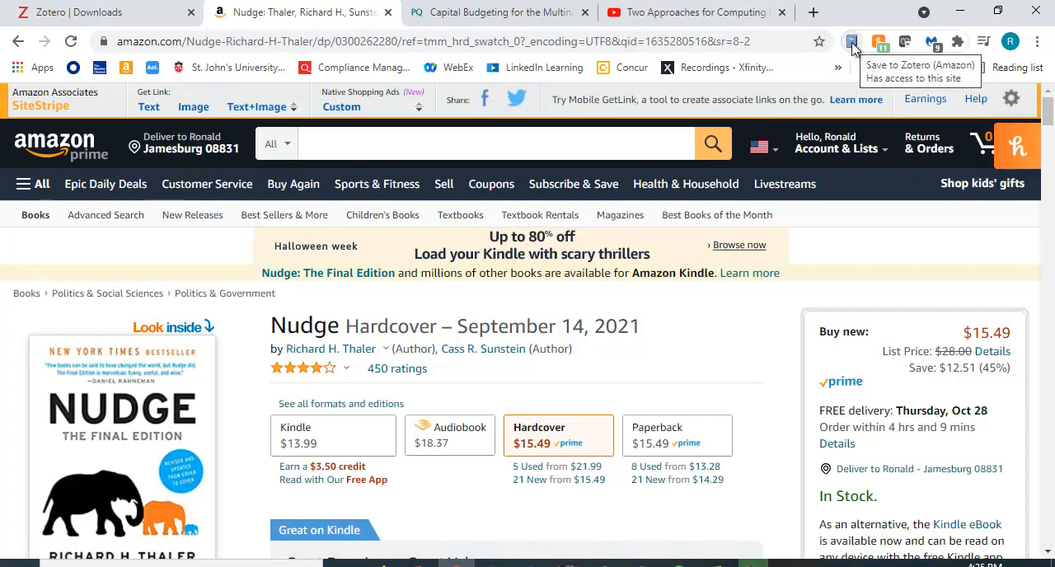
{"action": "left_click", "coordinate": [853, 43]}
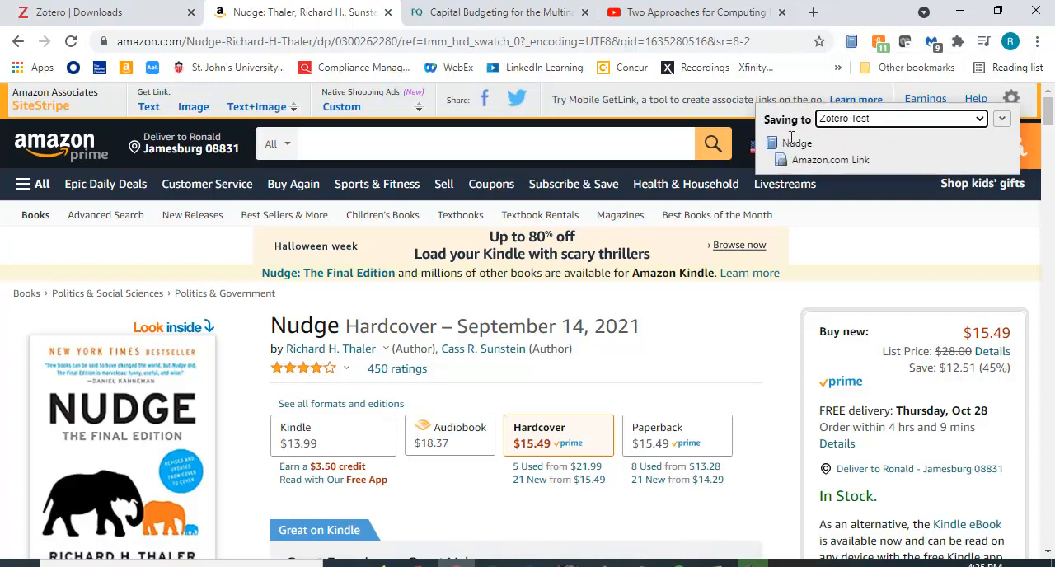
{"action": "mouse_move", "coordinate": [870, 160]}
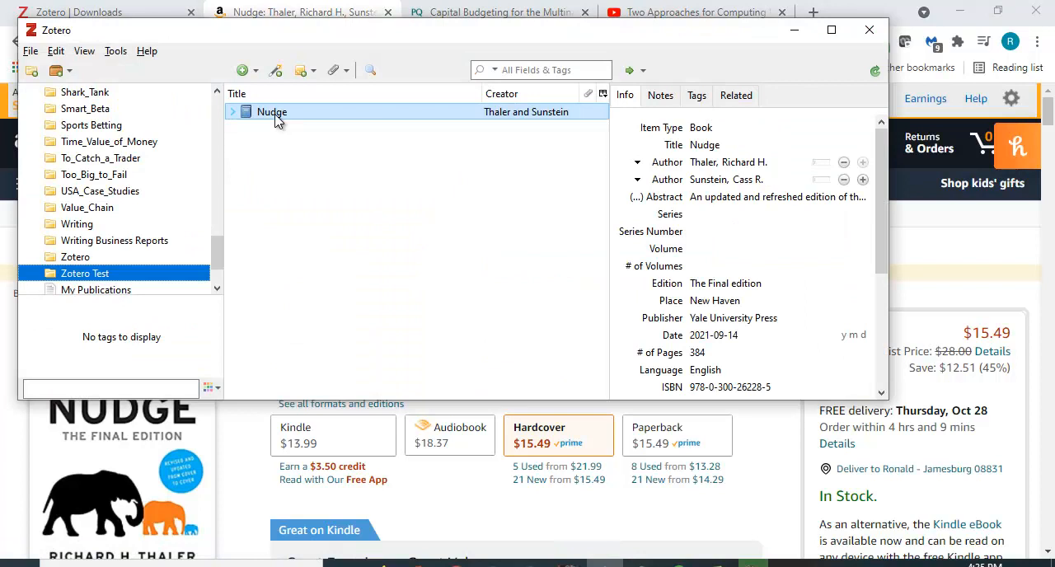
- Select the saved Nudge book to view its Yale University Press metadata
{"action": "left_click", "coordinate": [778, 265]}
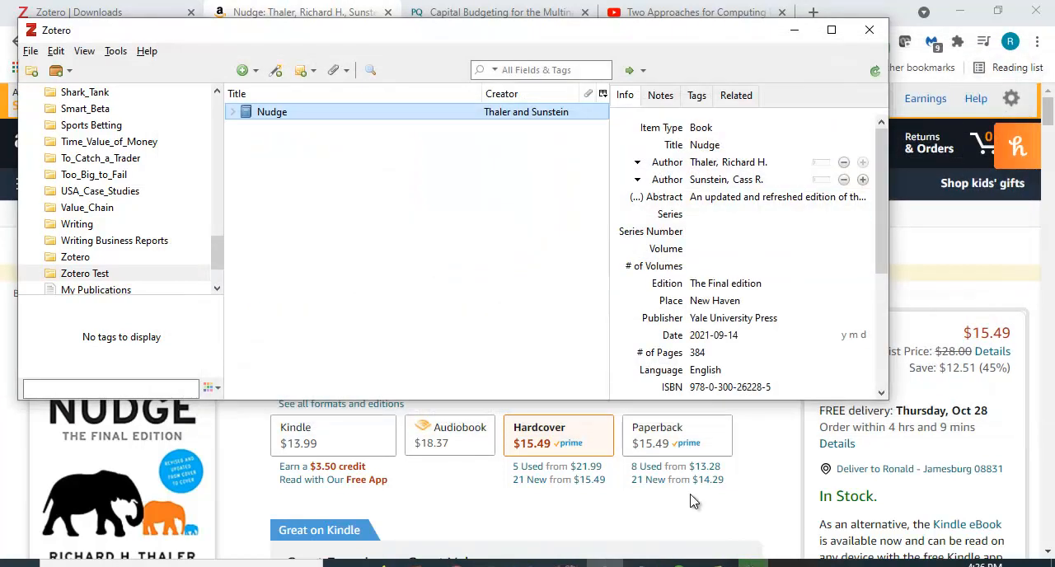
{"action": "mouse_move", "coordinate": [735, 521]}
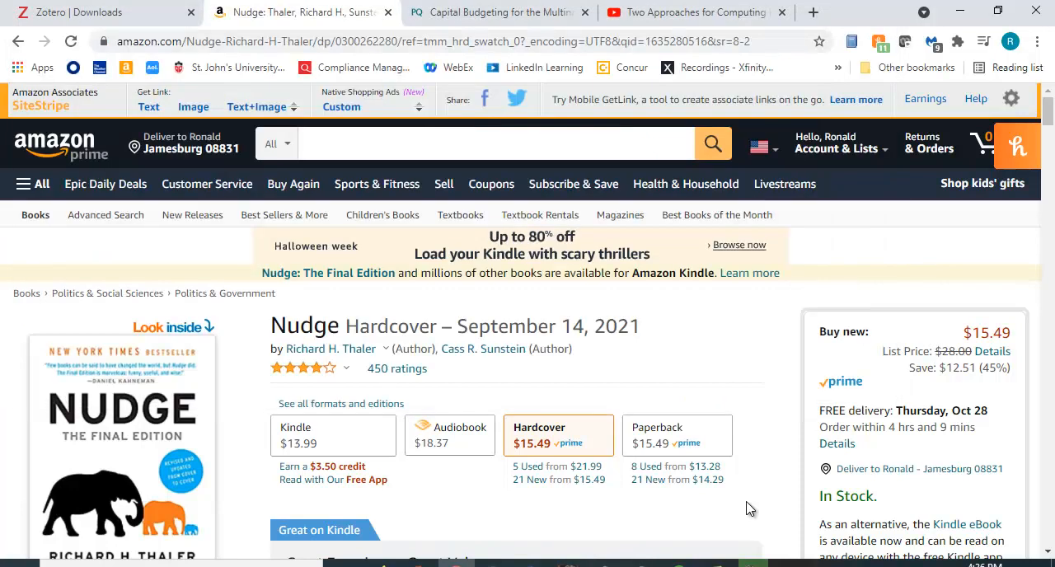
- Return to the capital budgeting results and scroll to the Brick and Weaver article
{"action": "left_click", "coordinate": [494, 13]}
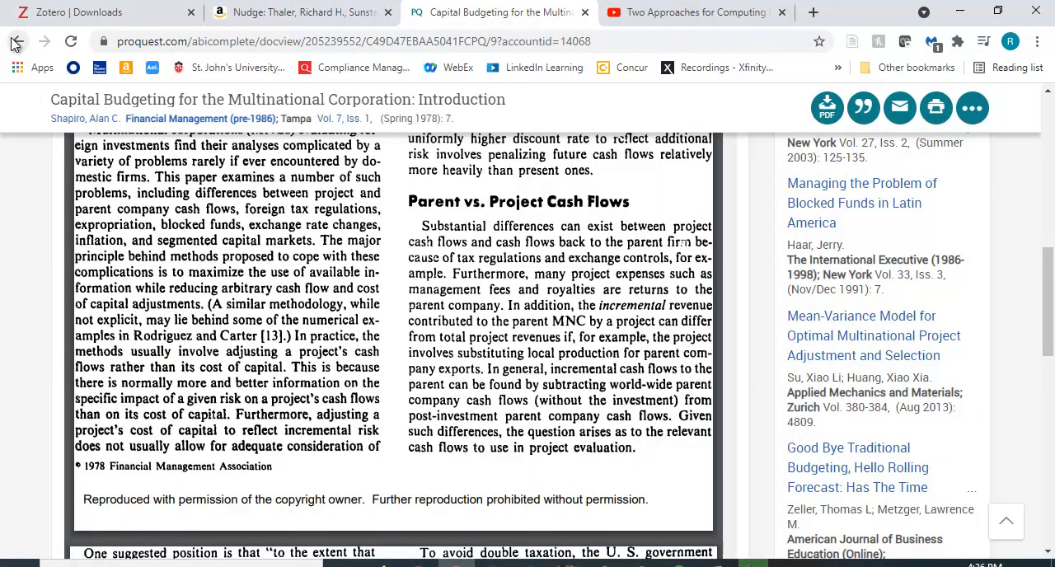
{"action": "left_click", "coordinate": [18, 41]}
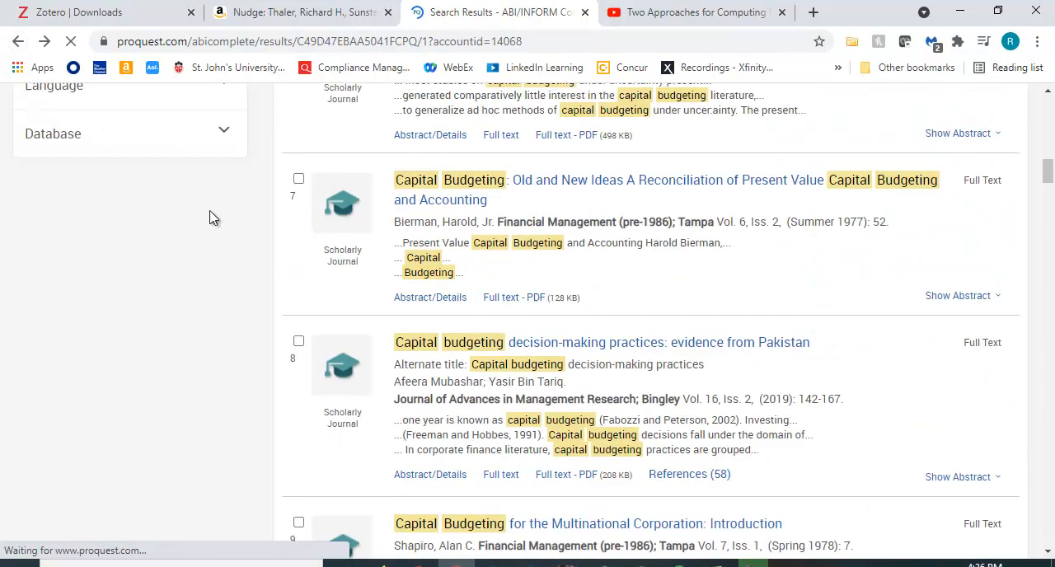
{"action": "scroll", "scroll_direction": "up", "scroll_amount": 3}
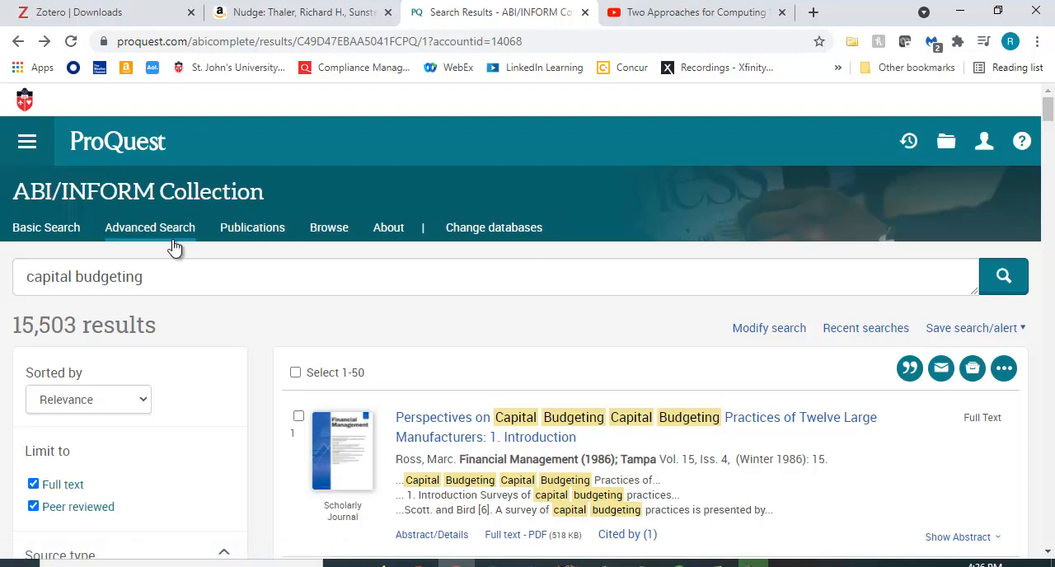
{"action": "scroll", "scroll_direction": "down", "scroll_amount": 3}
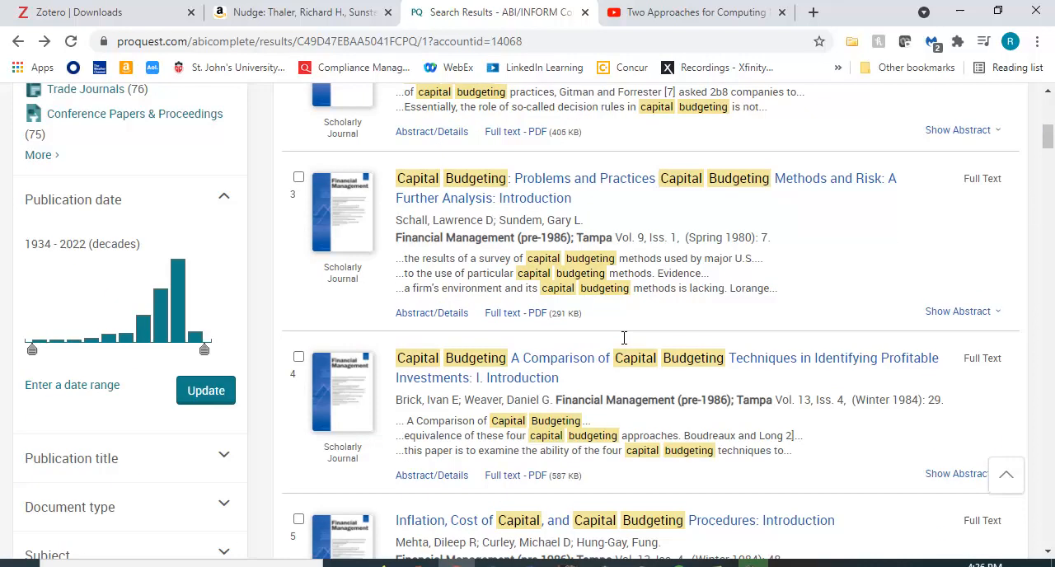
{"action": "scroll", "scroll_direction": "down", "scroll_amount": 3}
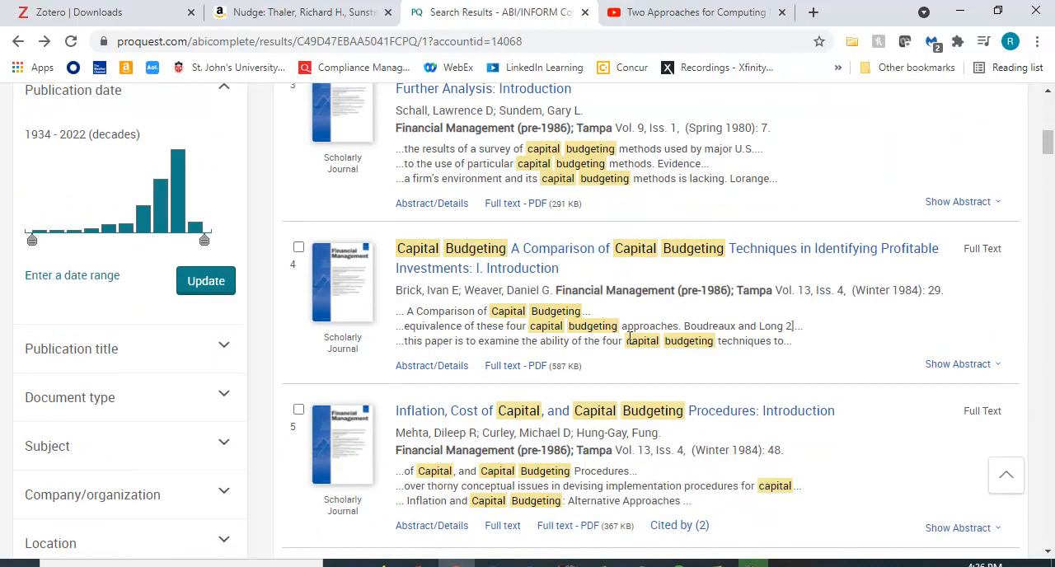
{"action": "mouse_move", "coordinate": [375, 286]}
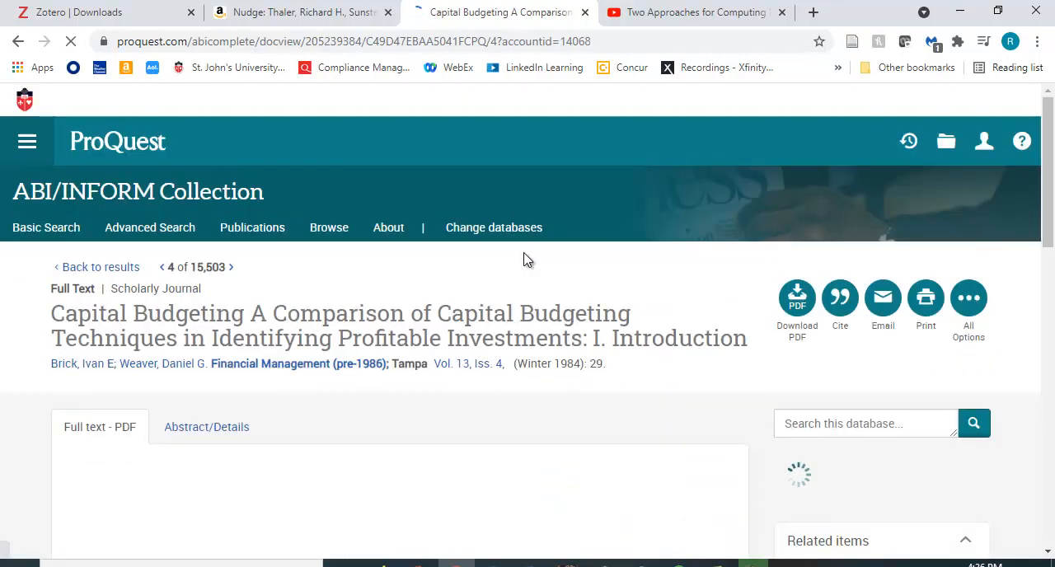
{"action": "scroll", "scroll_direction": "down", "scroll_amount": 3}
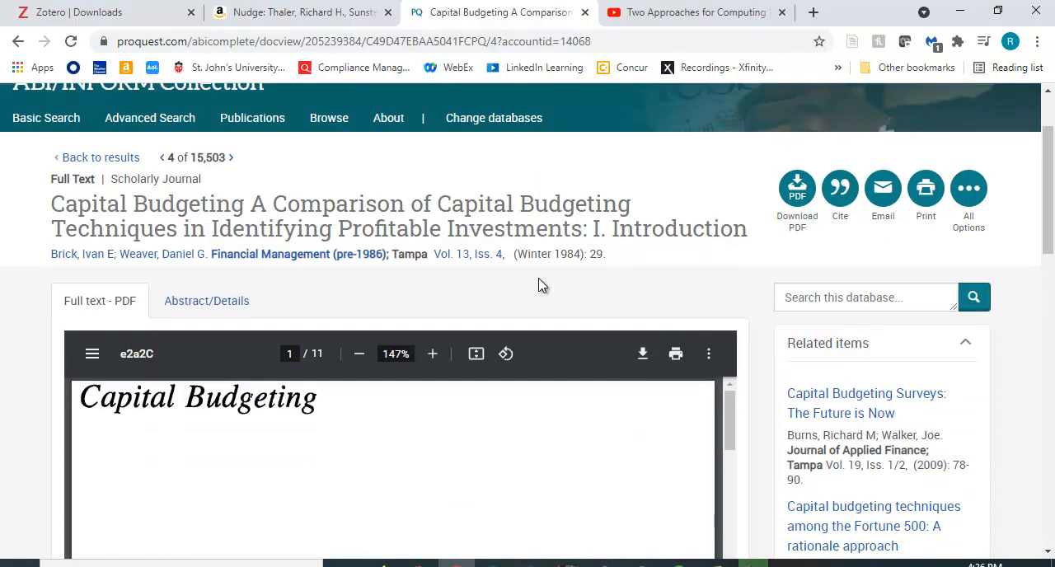
{"action": "scroll", "scroll_direction": "down", "scroll_amount": 3}
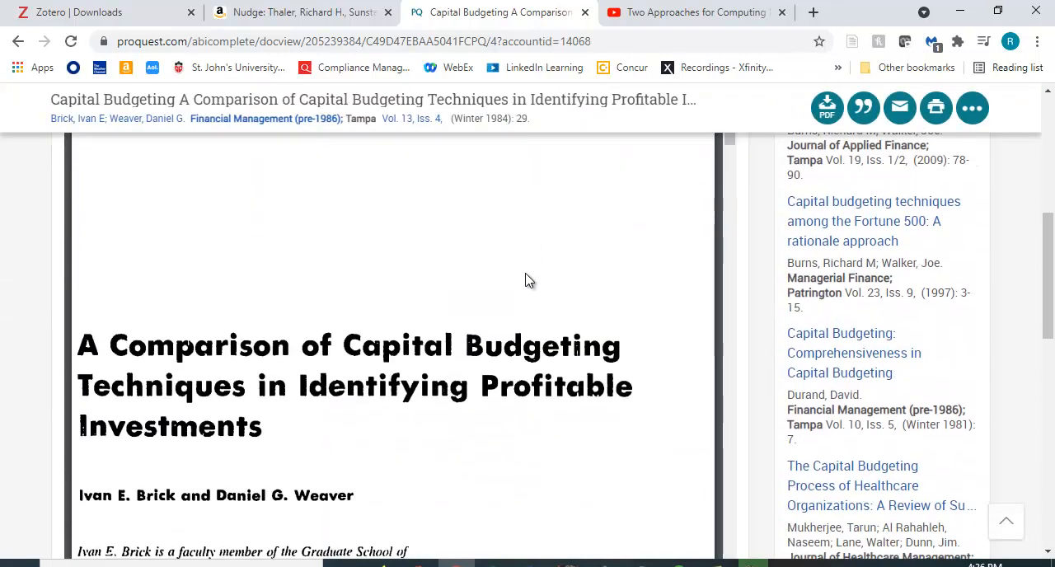
{"action": "mouse_move", "coordinate": [517, 322]}
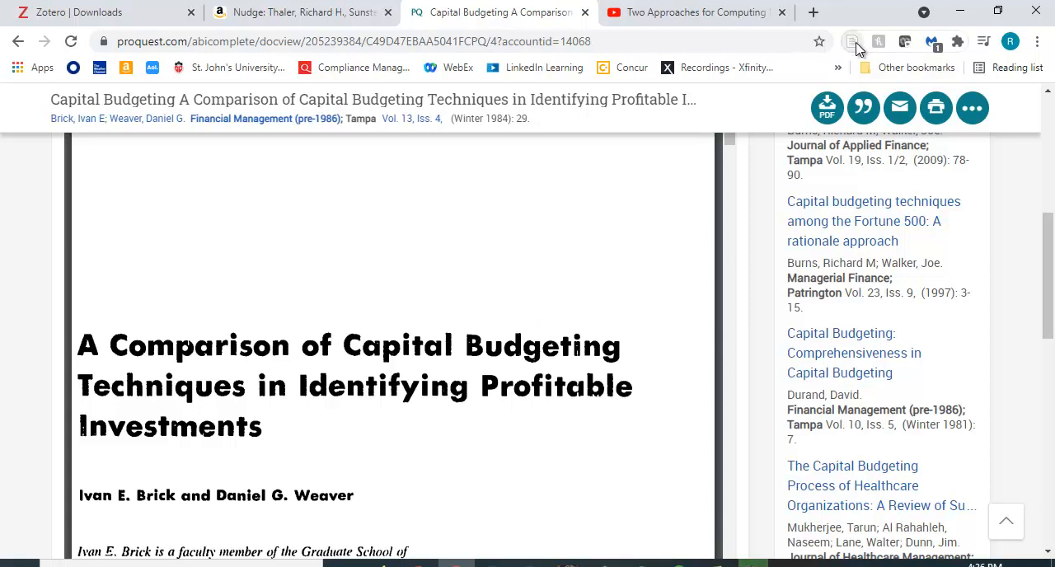
{"action": "mouse_move", "coordinate": [854, 41]}
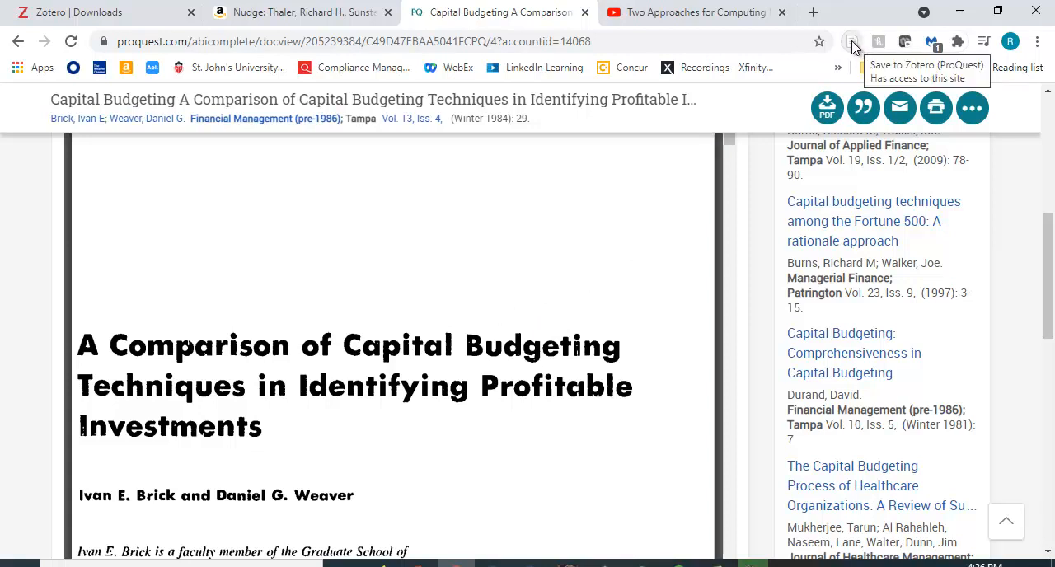
{"action": "mouse_move", "coordinate": [830, 5]}
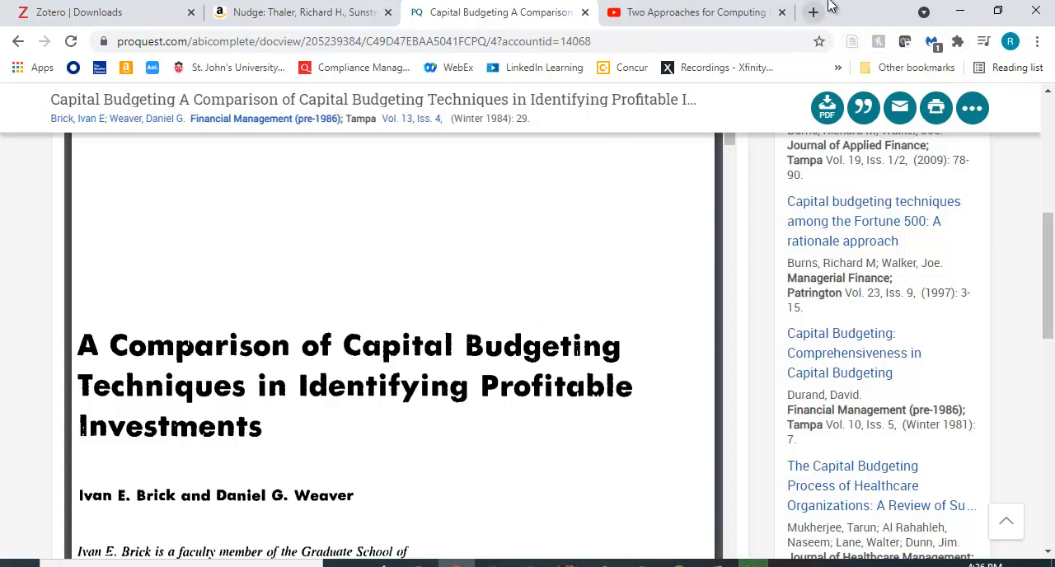
- Save the Brick and Weaver article to Zotero and open its attached PDF
{"action": "left_click", "coordinate": [852, 41]}
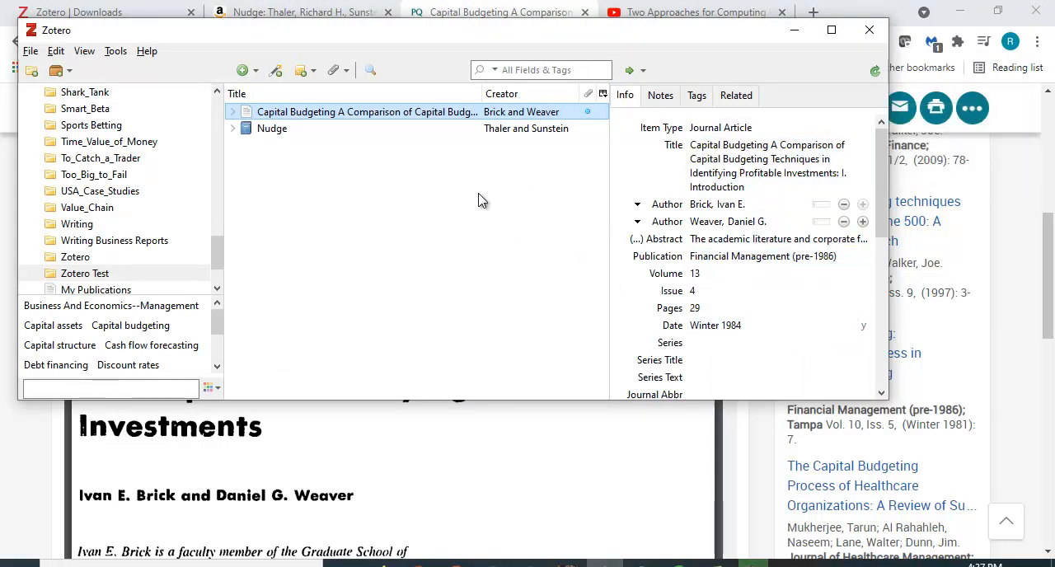
{"action": "mouse_move", "coordinate": [313, 115]}
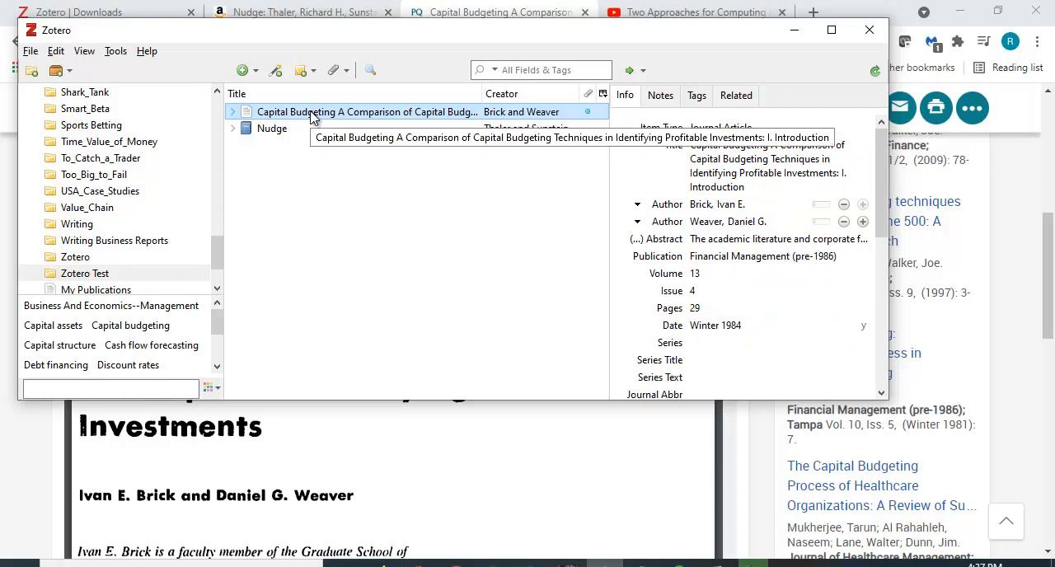
{"action": "double_click", "coordinate": [367, 111]}
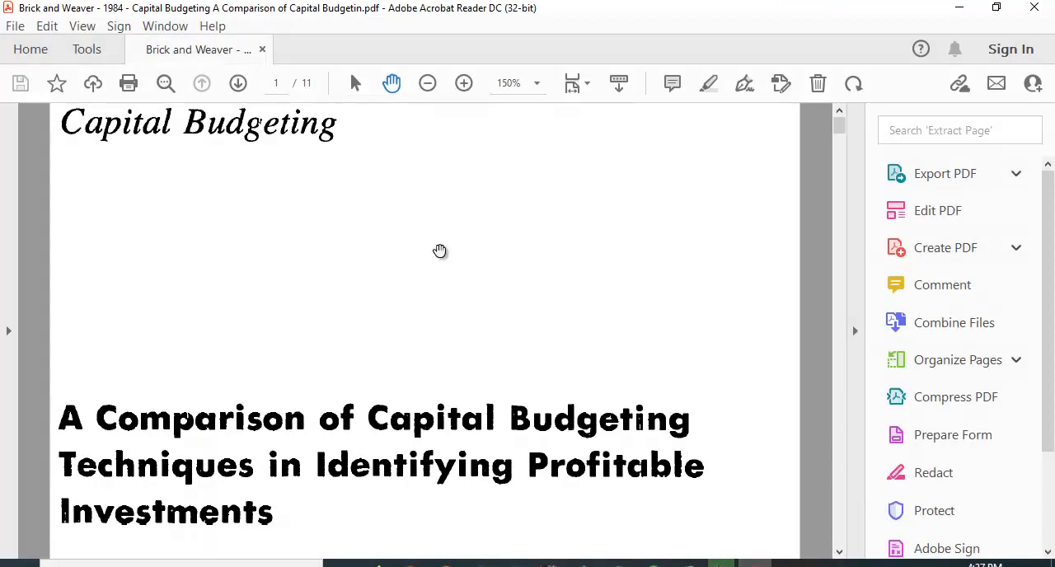
{"action": "scroll", "scroll_direction": "down", "scroll_amount": 3}
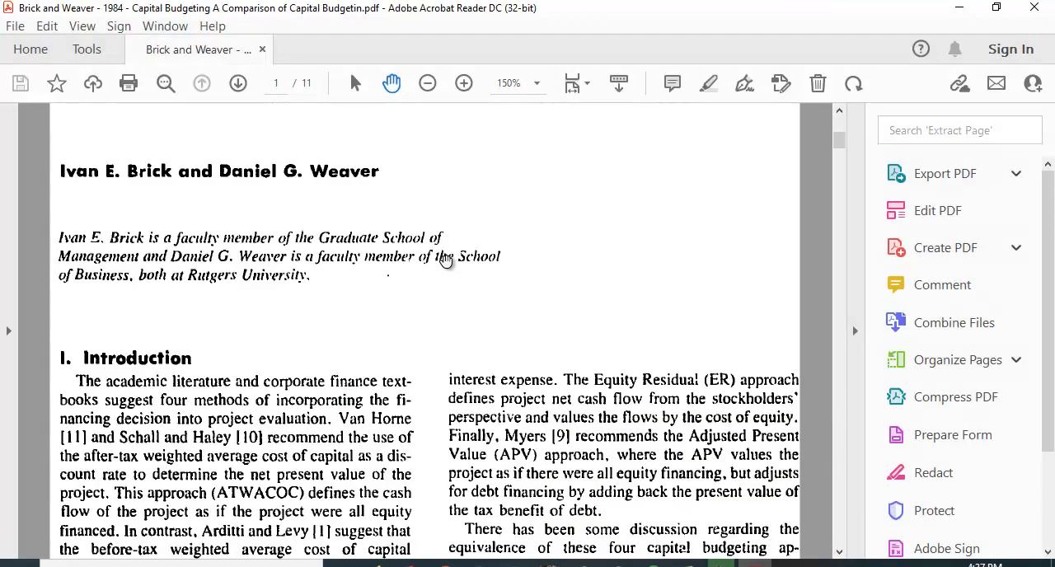
{"action": "scroll", "scroll_direction": "up", "scroll_amount": 3}
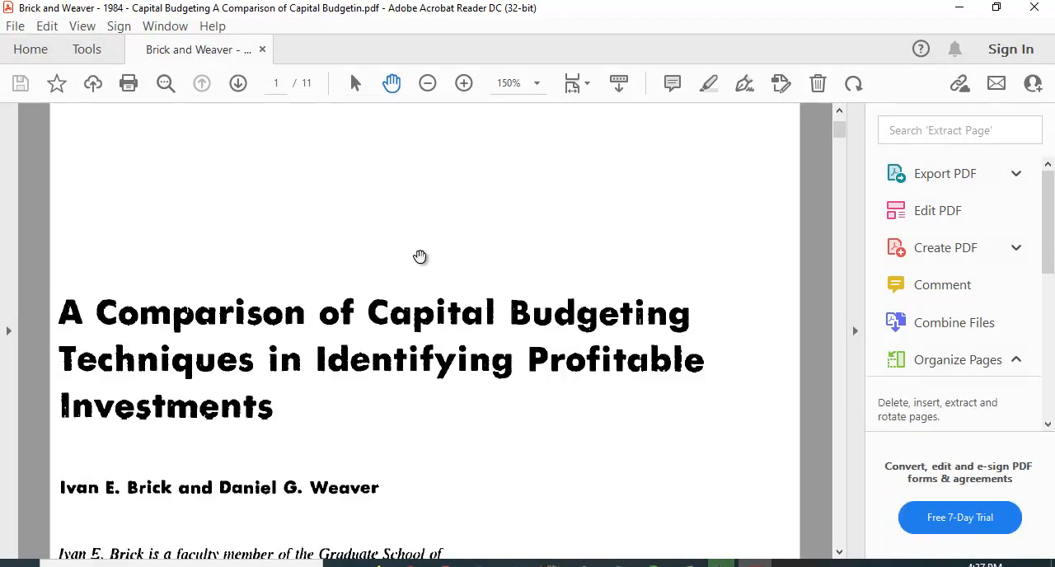
{"action": "scroll", "scroll_direction": "down", "scroll_amount": 3}
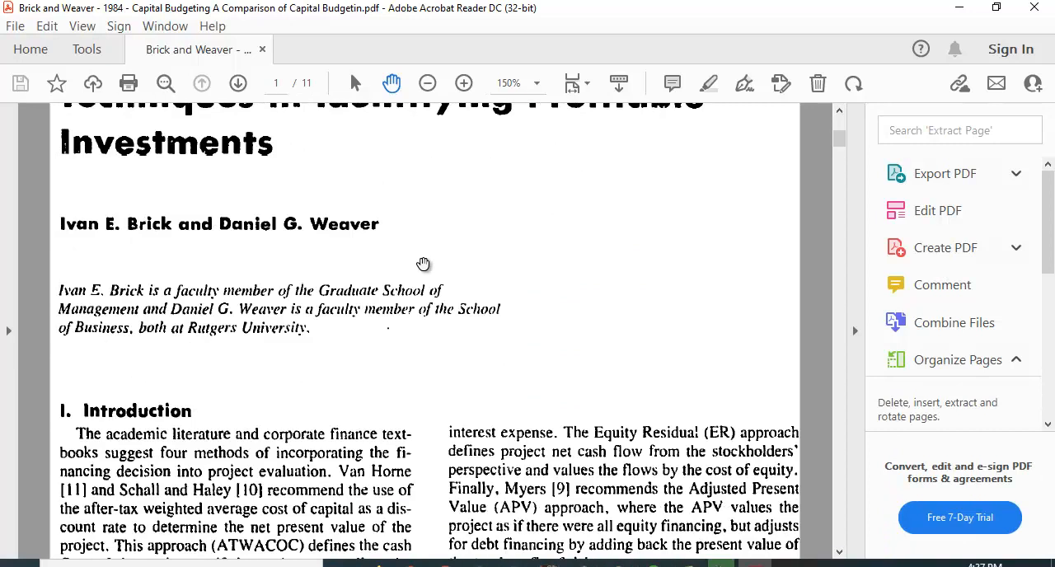
{"action": "scroll", "scroll_direction": "down", "scroll_amount": 3}
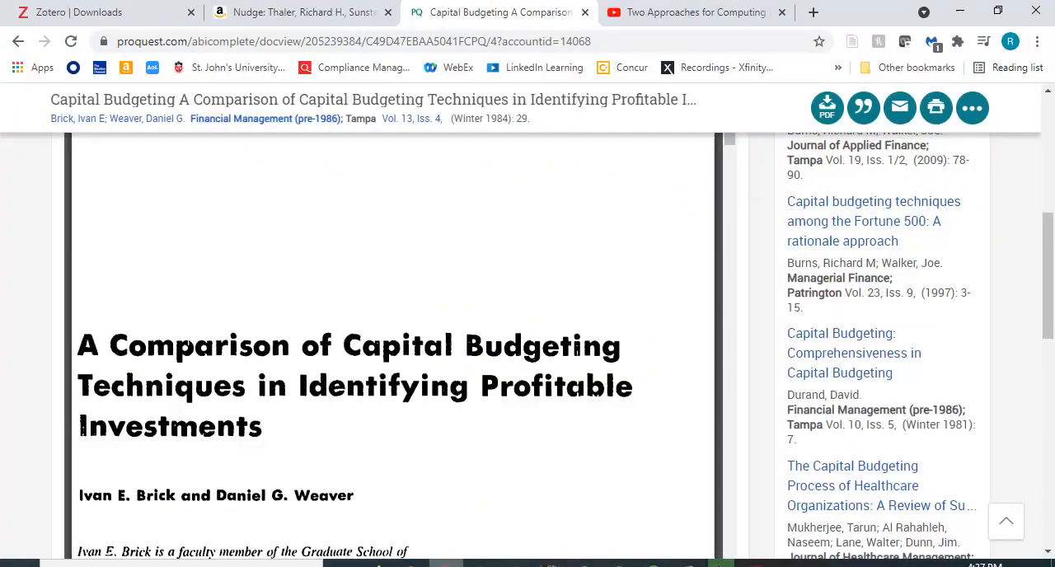
{"action": "mouse_move", "coordinate": [672, 13]}
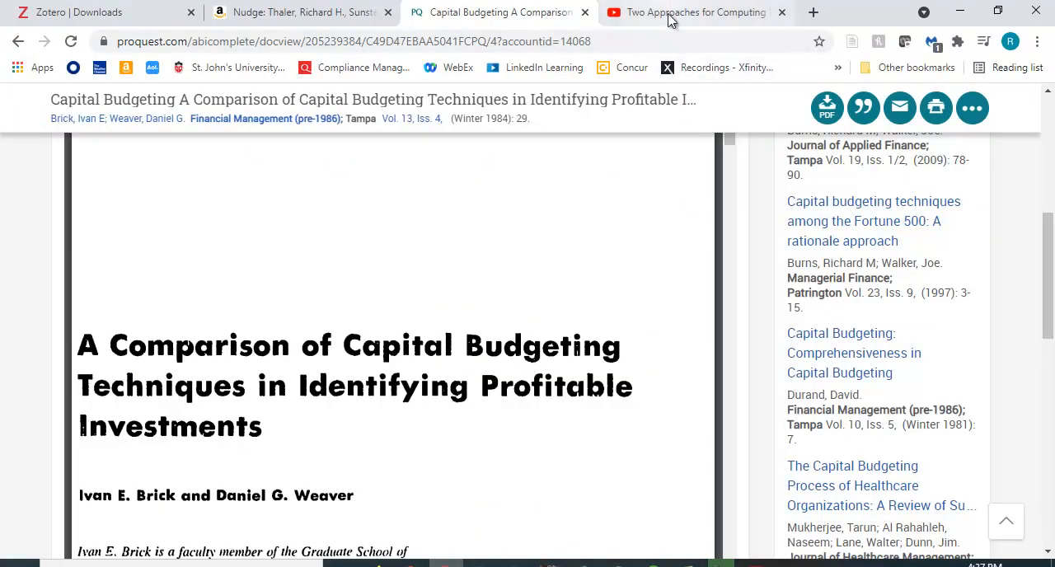
- Switch to the Chrome tab showing Ronald Moy's portfolio variance video
{"action": "left_click", "coordinate": [695, 12]}
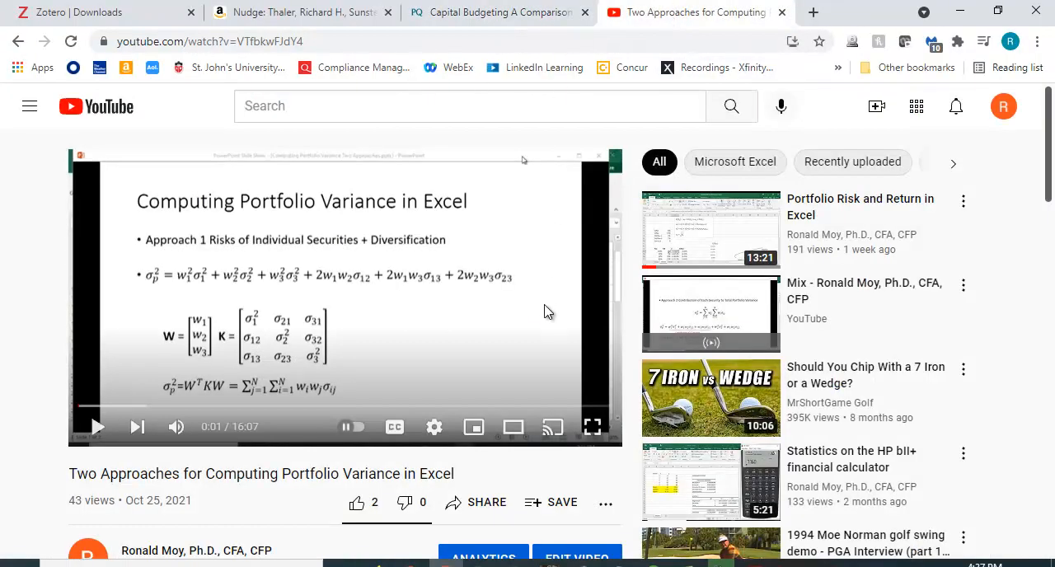
{"action": "mouse_move", "coordinate": [803, 162]}
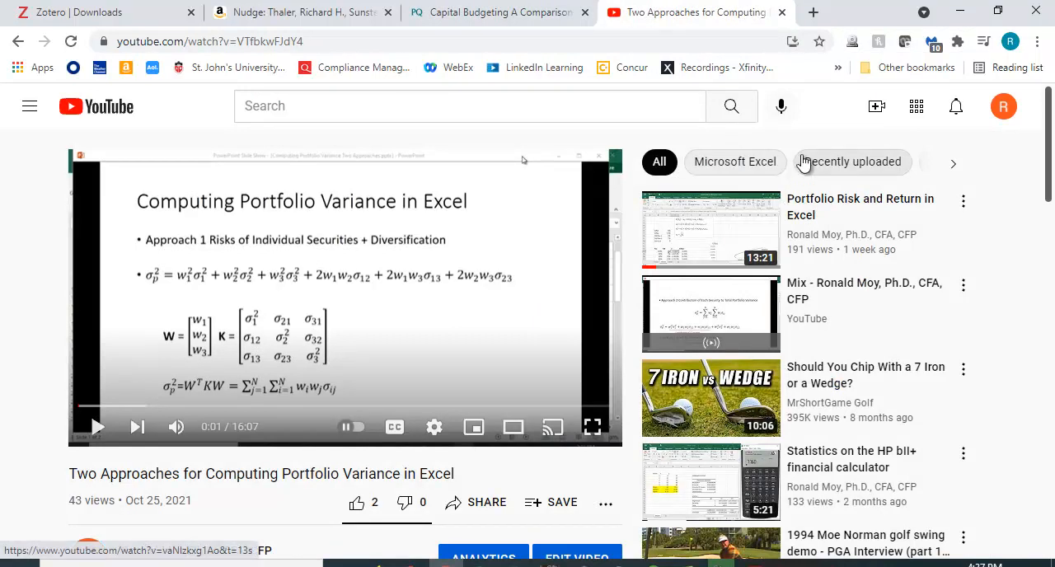
{"action": "mouse_move", "coordinate": [853, 41]}
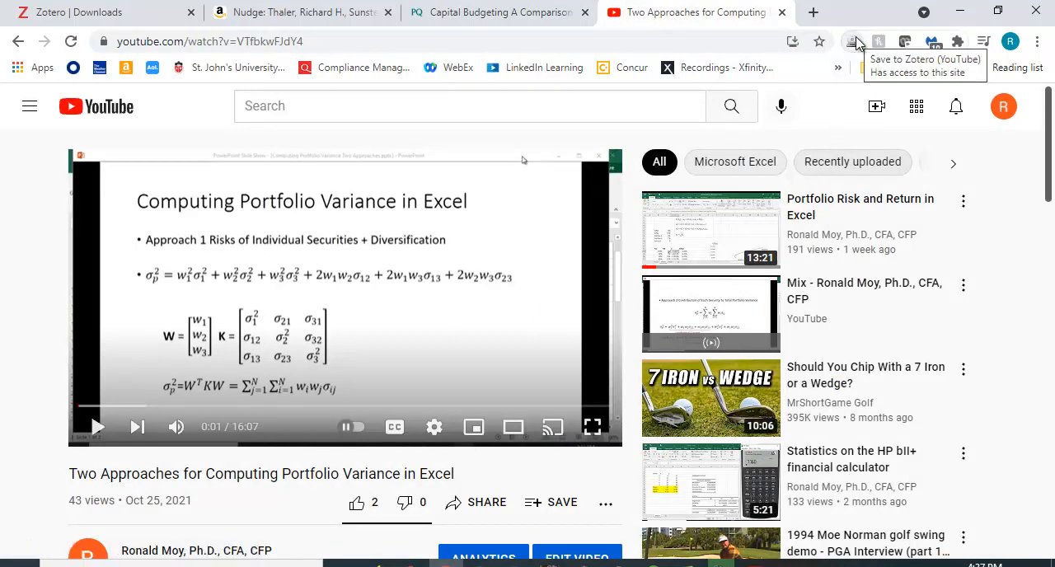
- Save the video with the Zotero Connector and open the collection dropdown
{"action": "left_click", "coordinate": [853, 41]}
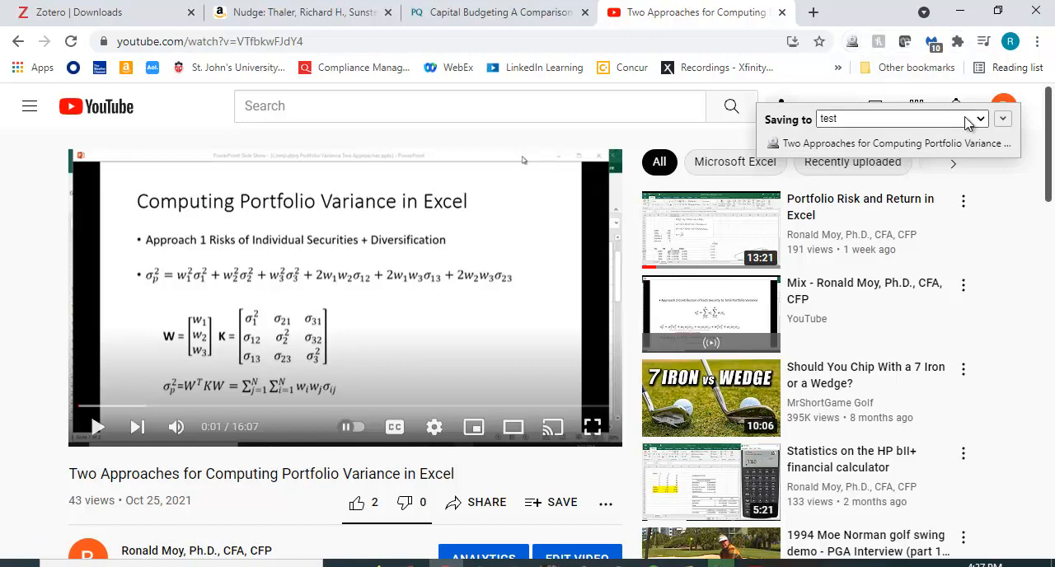
{"action": "left_click", "coordinate": [980, 119]}
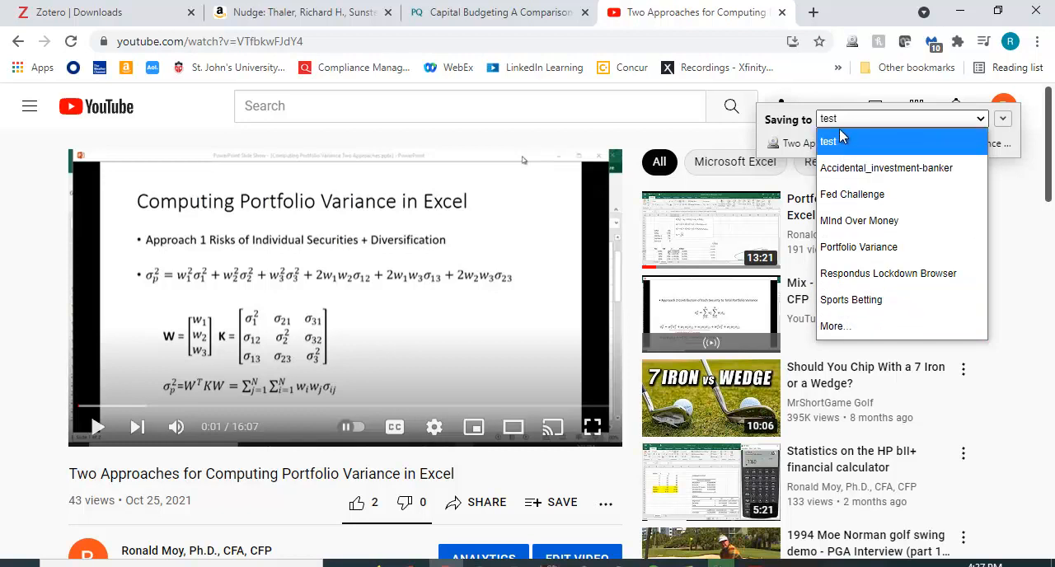
{"action": "left_click", "coordinate": [827, 141]}
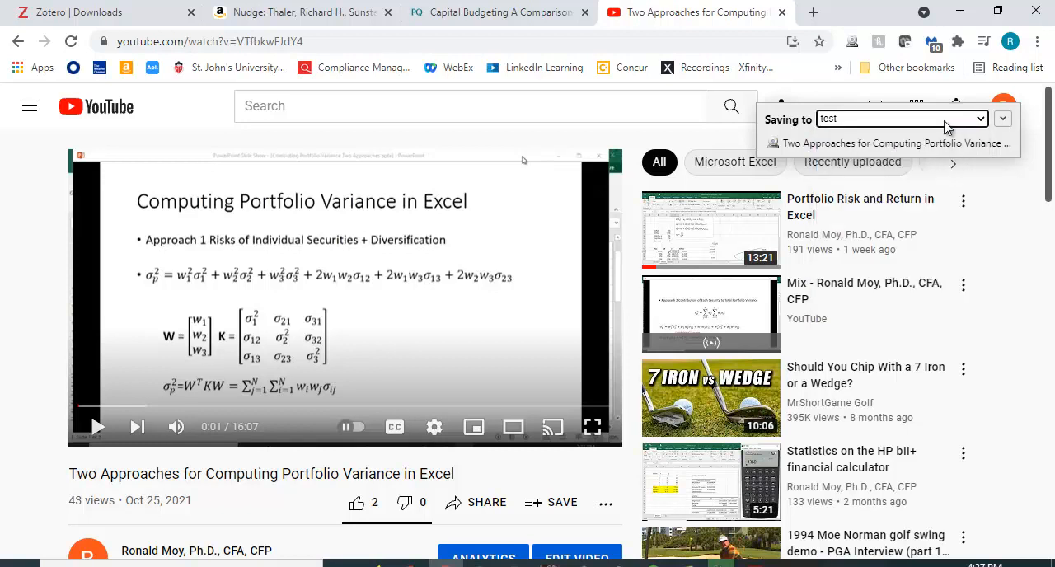
{"action": "mouse_move", "coordinate": [589, 158]}
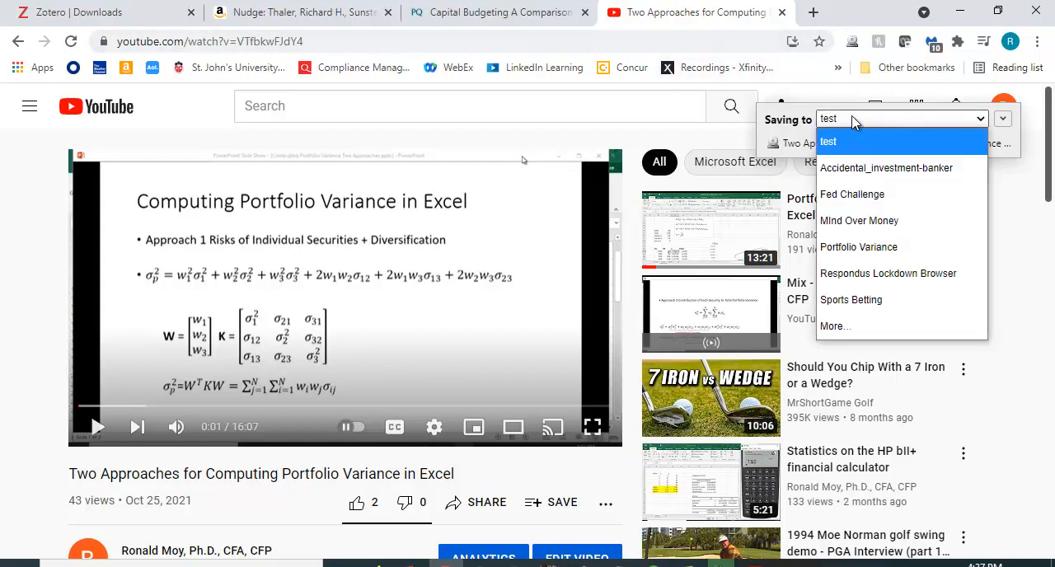
- Expand the full collection tree, choose the test collection, and finish saving
{"action": "left_click", "coordinate": [887, 167]}
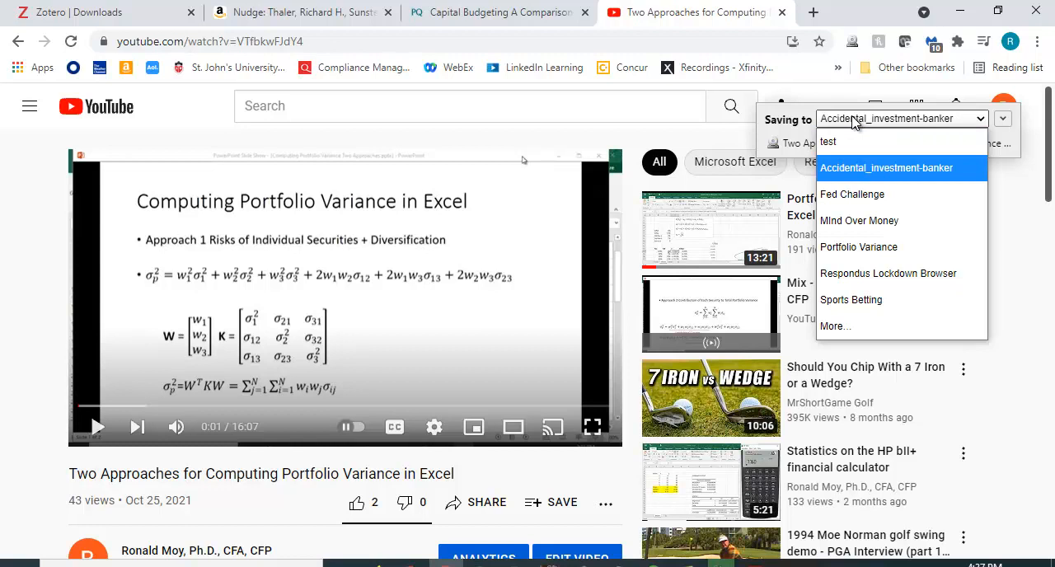
{"action": "mouse_move", "coordinate": [850, 299]}
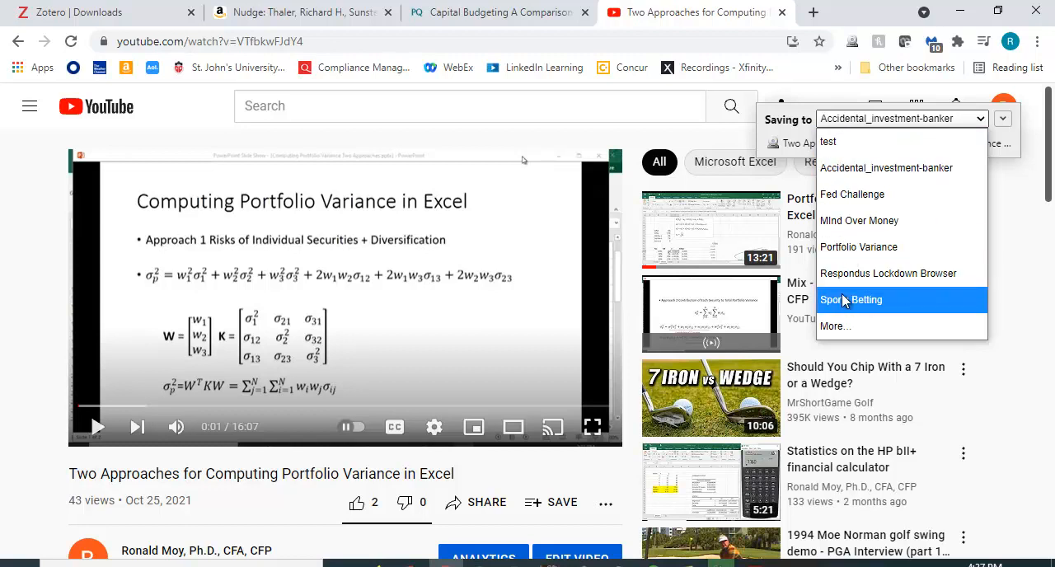
{"action": "left_click", "coordinate": [827, 142]}
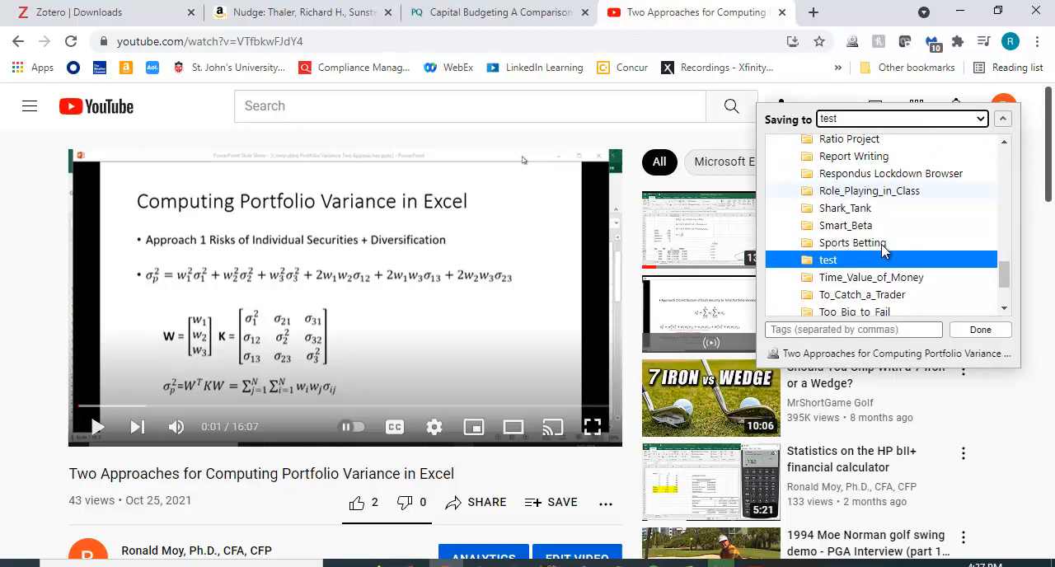
{"action": "scroll", "scroll_direction": "down", "scroll_amount": 3}
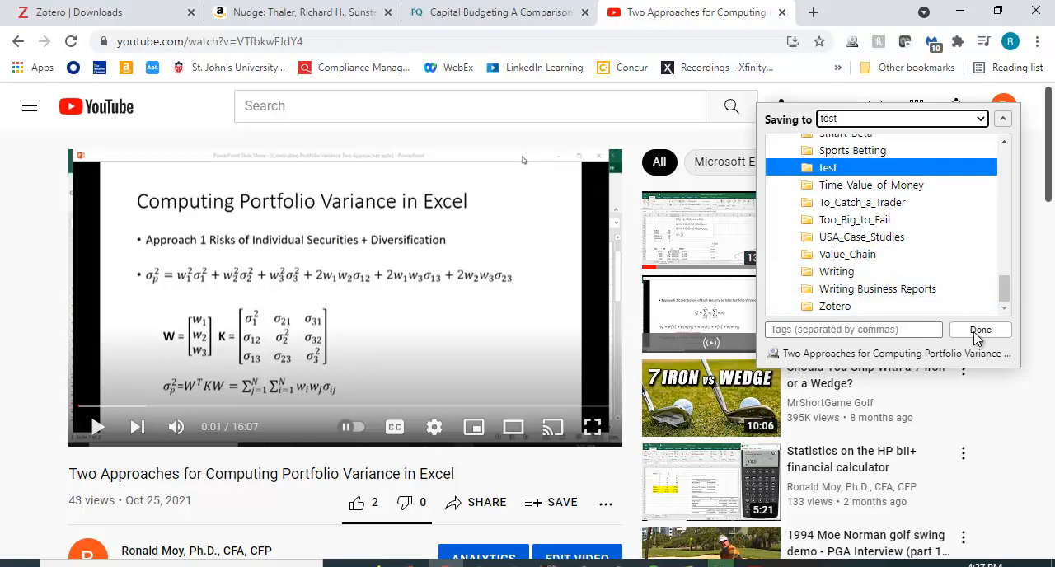
{"action": "left_click", "coordinate": [979, 329]}
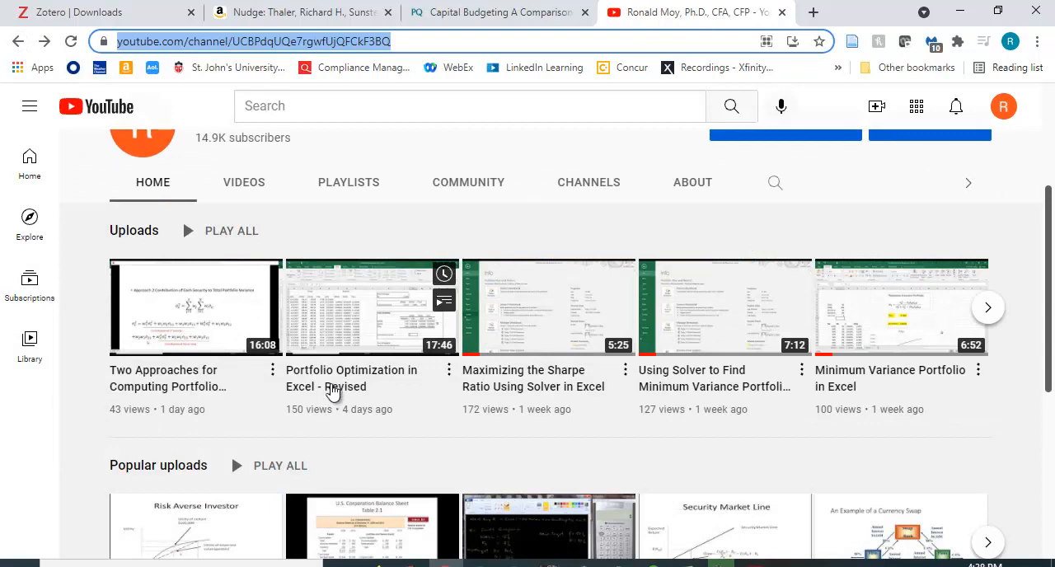
- Open 'Portfolio Optimization in Excel - Revised' and save it with the Zotero Connector
{"action": "left_click", "coordinate": [371, 308]}
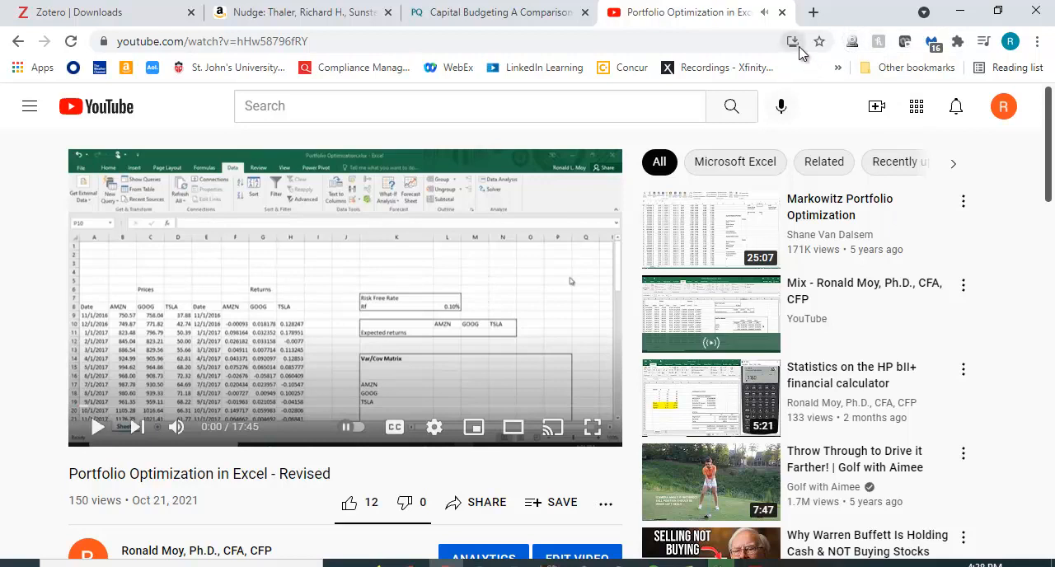
{"action": "left_click", "coordinate": [851, 42]}
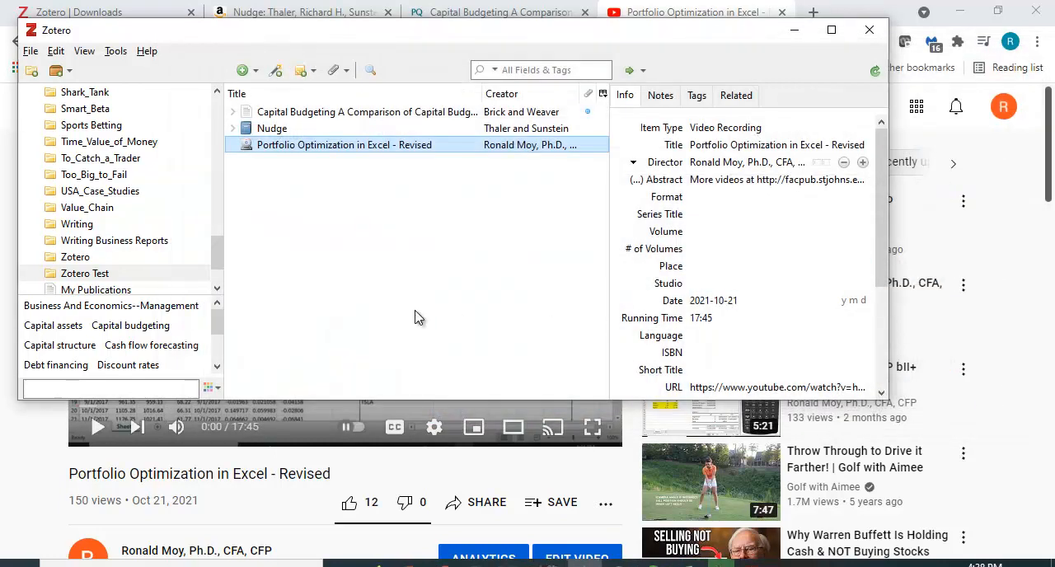
{"action": "mouse_move", "coordinate": [403, 314]}
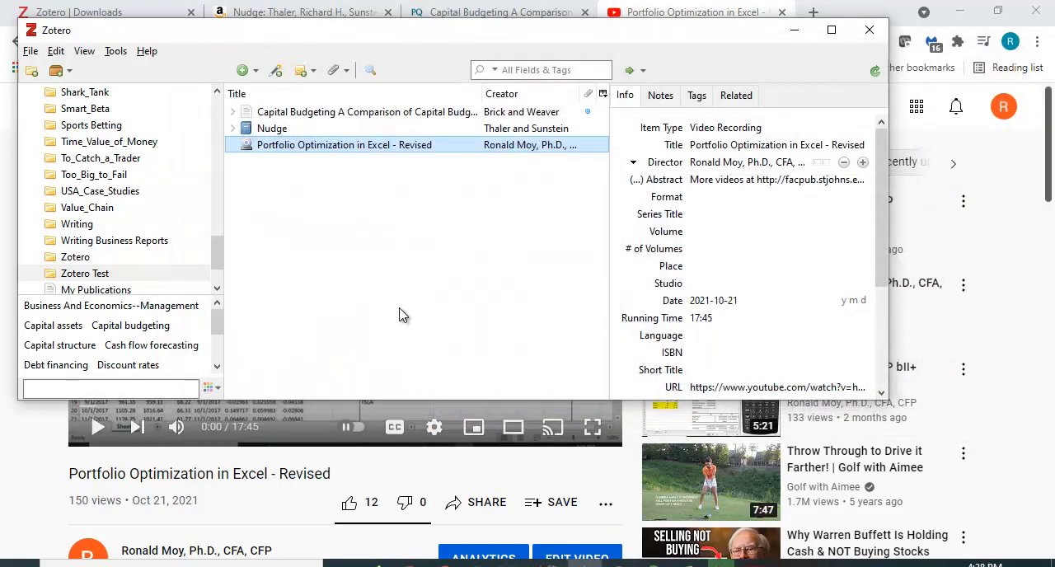
{"action": "mouse_move", "coordinate": [288, 128]}
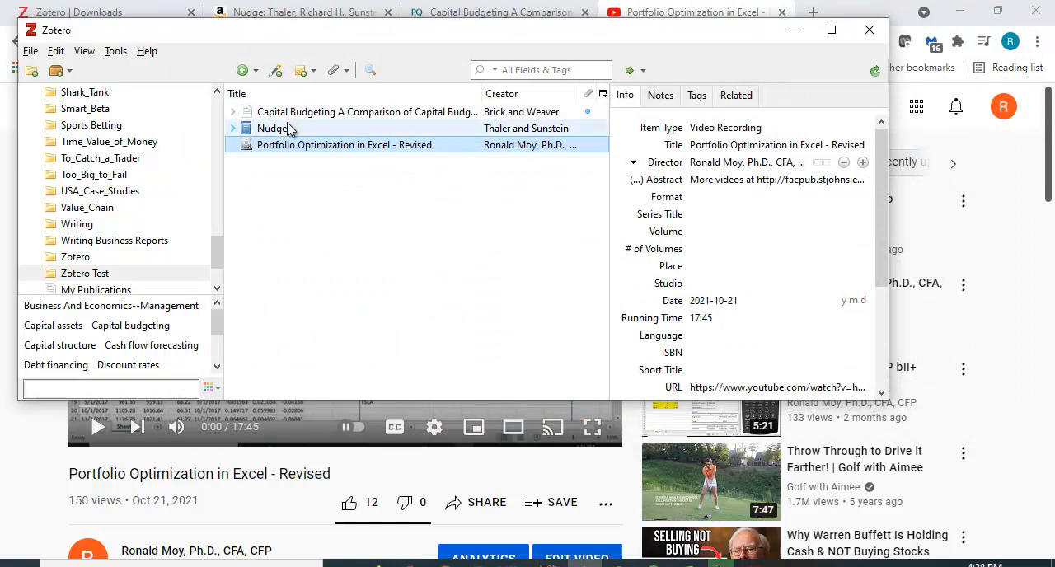
{"action": "mouse_move", "coordinate": [284, 131]}
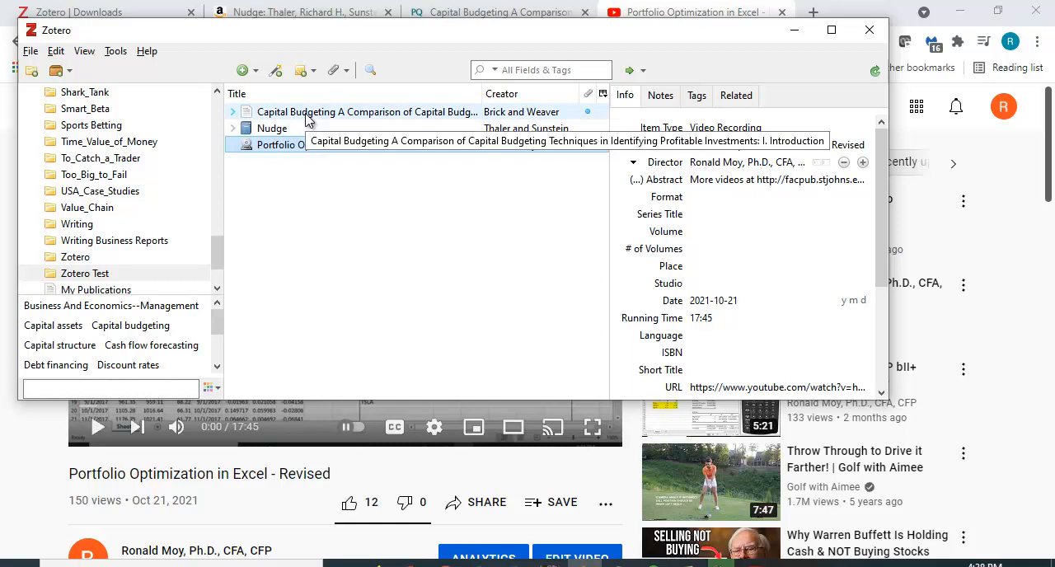
- Select the Capital Budgeting article together with the book Nudge in the Test collection
{"action": "left_click", "coordinate": [367, 112]}
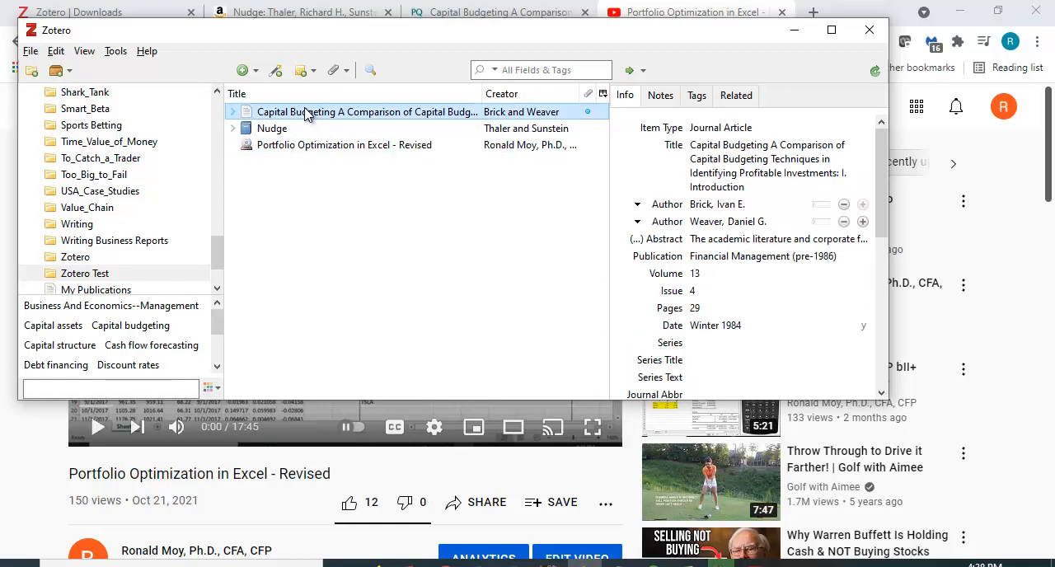
{"action": "mouse_move", "coordinate": [307, 111]}
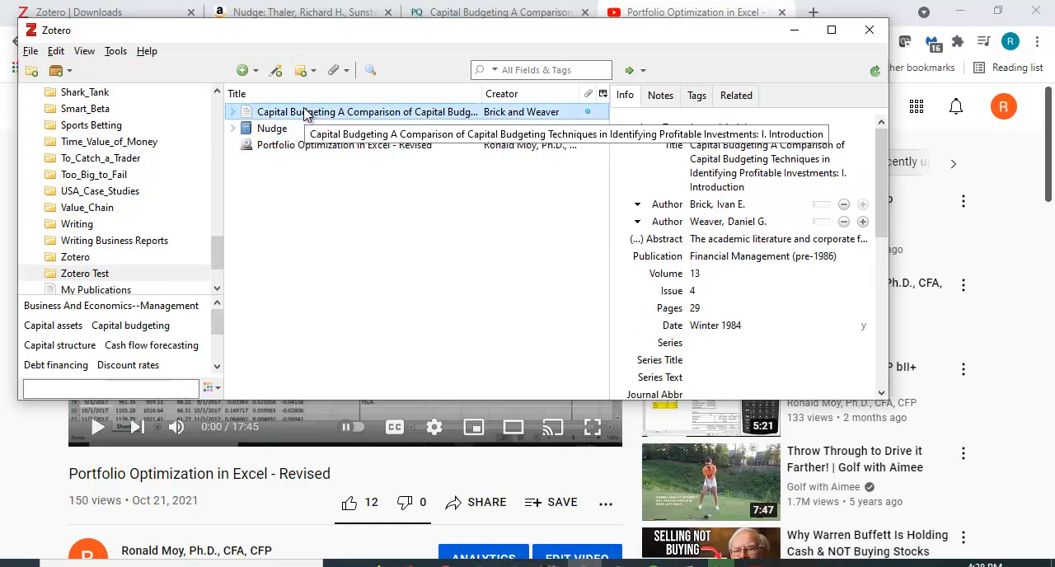
{"action": "mouse_move", "coordinate": [272, 128]}
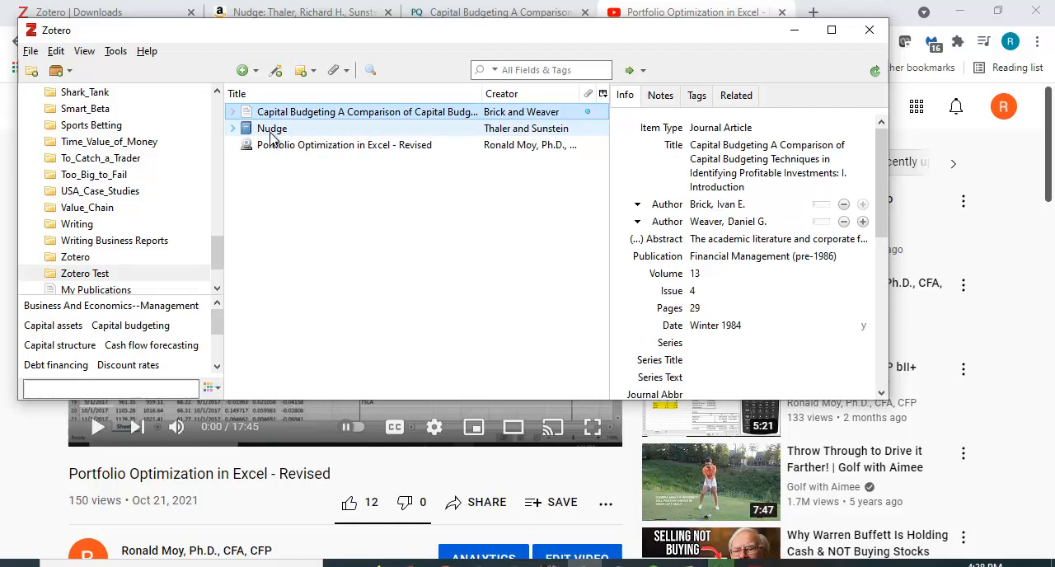
{"action": "left_click", "coordinate": [271, 128]}
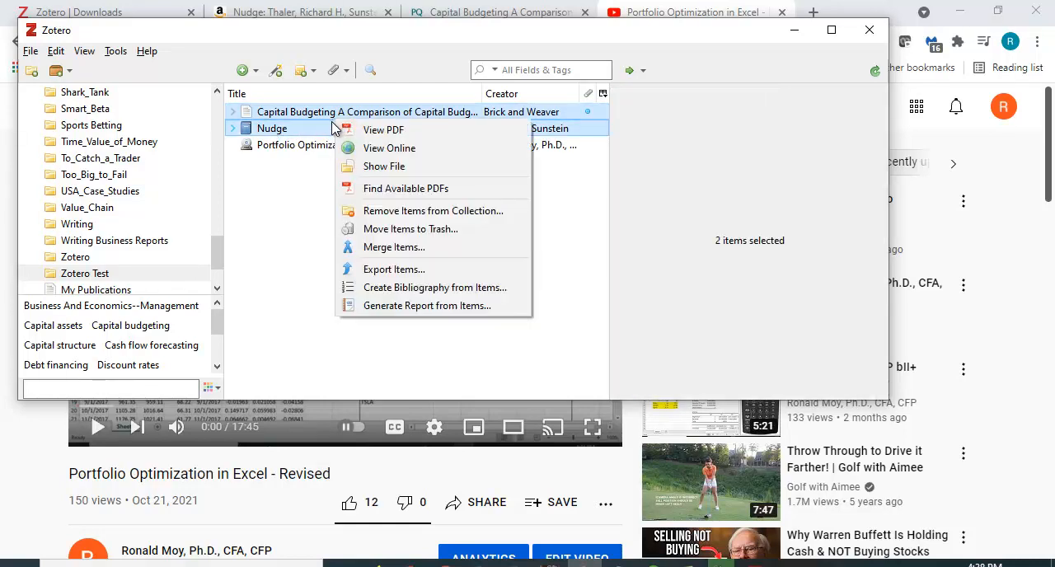
{"action": "mouse_move", "coordinate": [435, 287]}
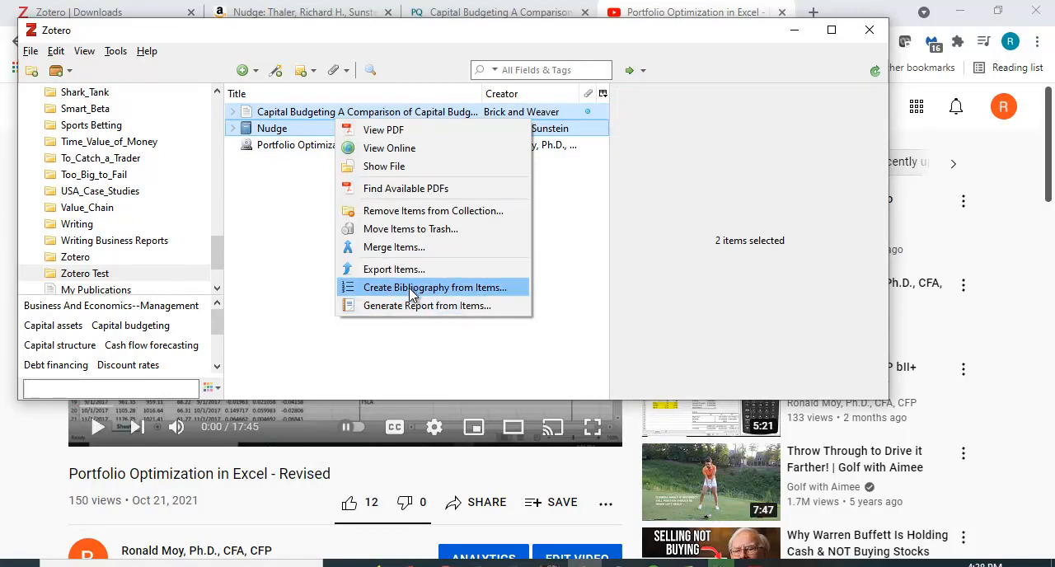
{"action": "mouse_move", "coordinate": [404, 293]}
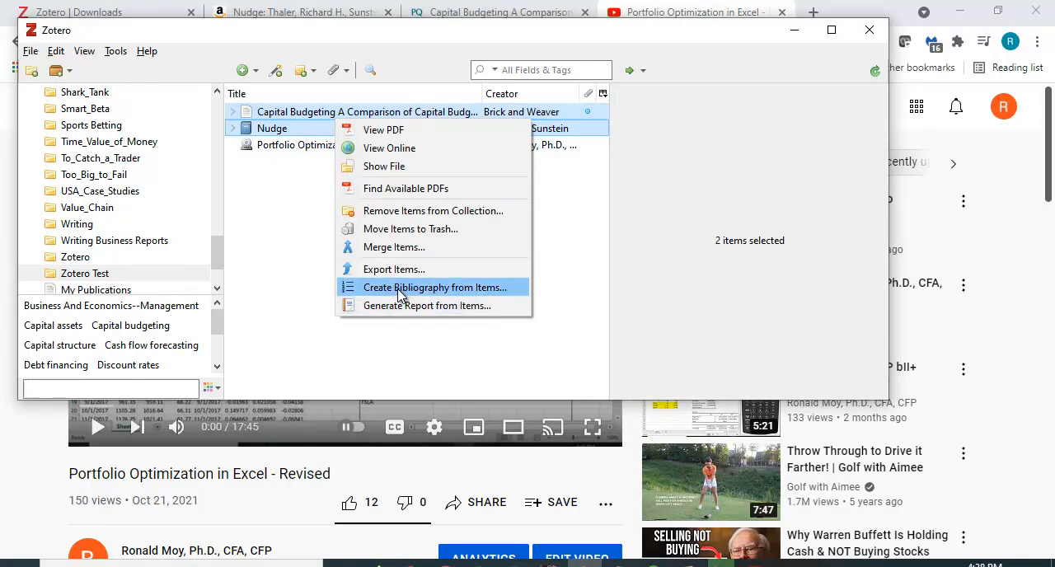
- Create an APA 7th bibliography from both items, copying it to the clipboard
{"action": "left_click", "coordinate": [438, 287]}
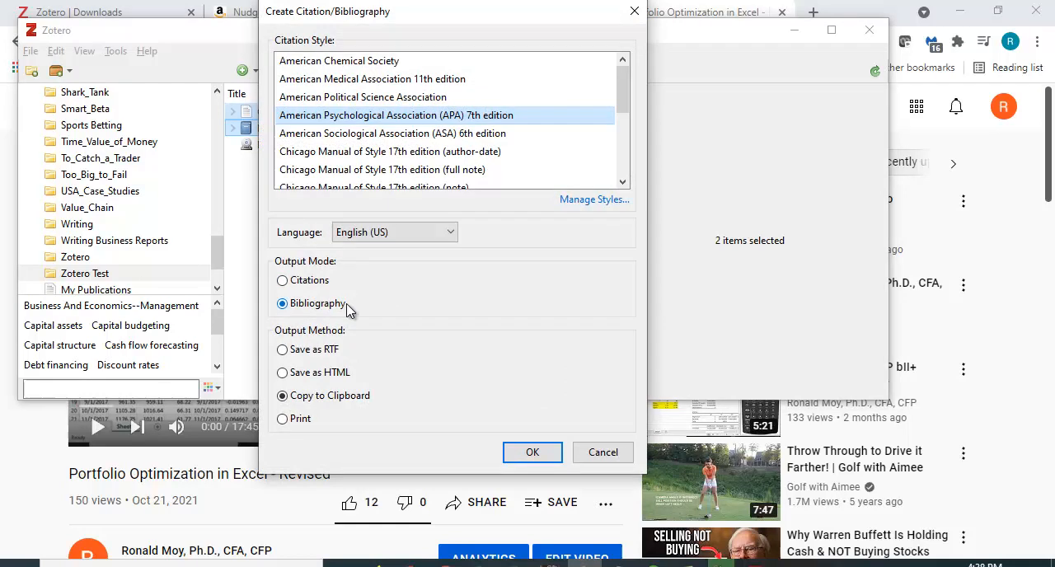
{"action": "mouse_move", "coordinate": [322, 90]}
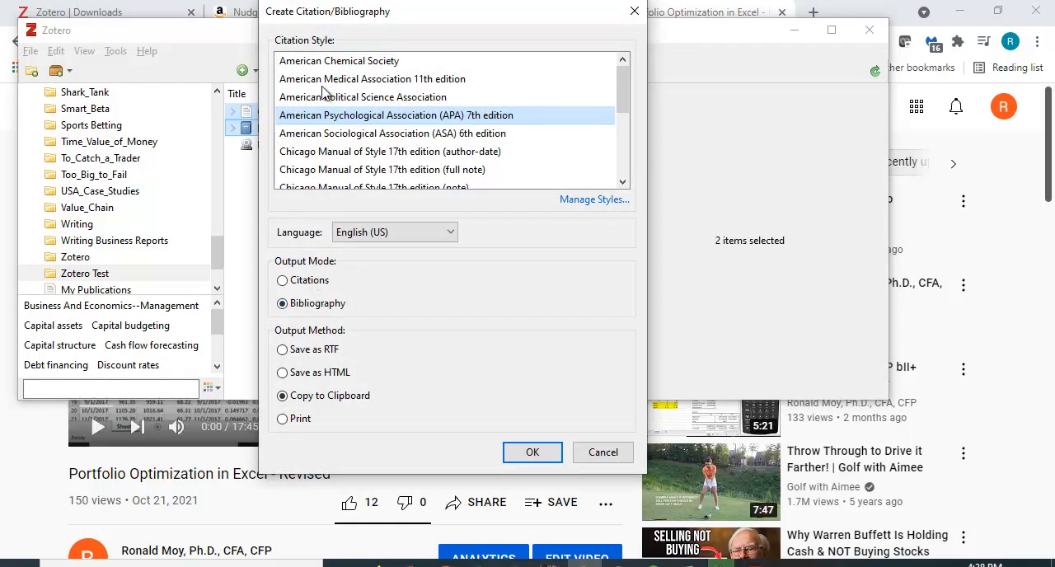
{"action": "mouse_move", "coordinate": [379, 93]}
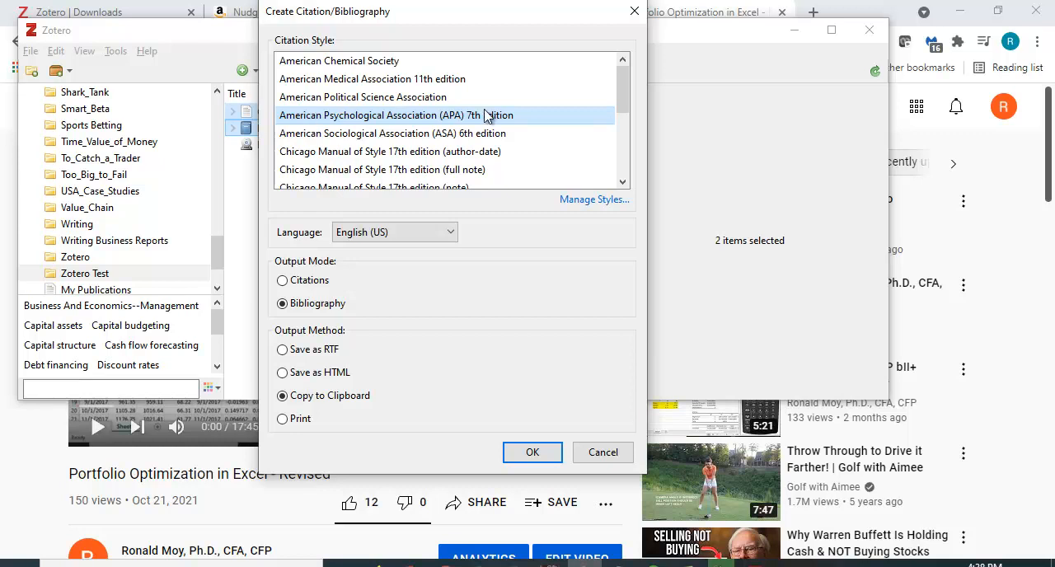
{"action": "mouse_move", "coordinate": [454, 156]}
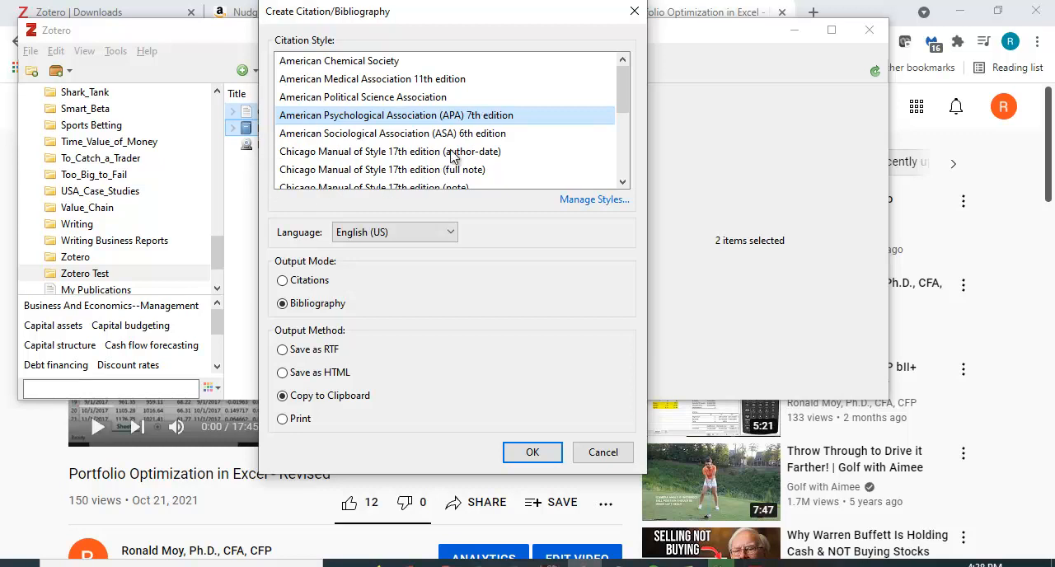
{"action": "mouse_move", "coordinate": [354, 140]}
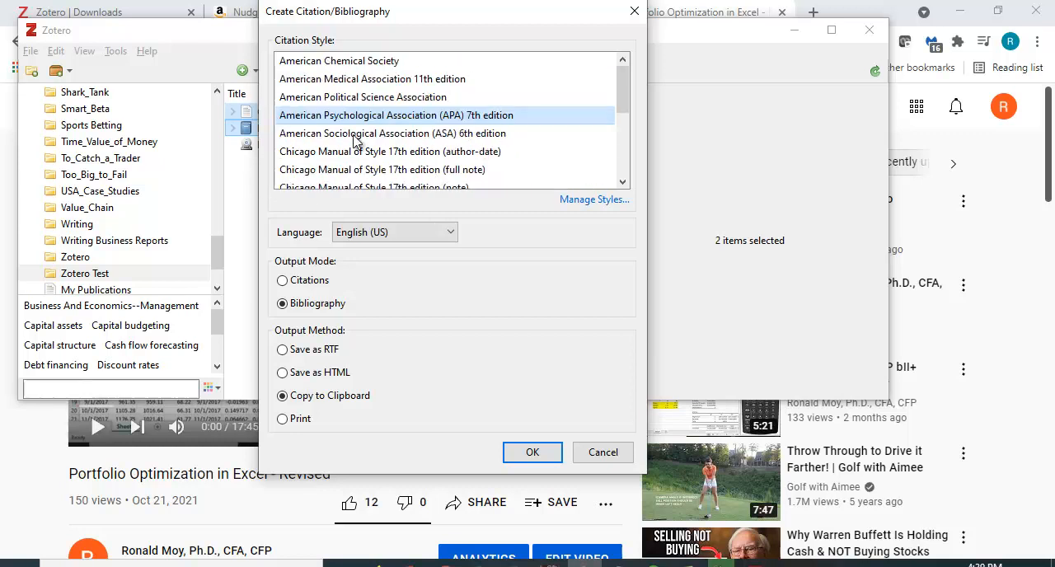
{"action": "mouse_move", "coordinate": [534, 386]}
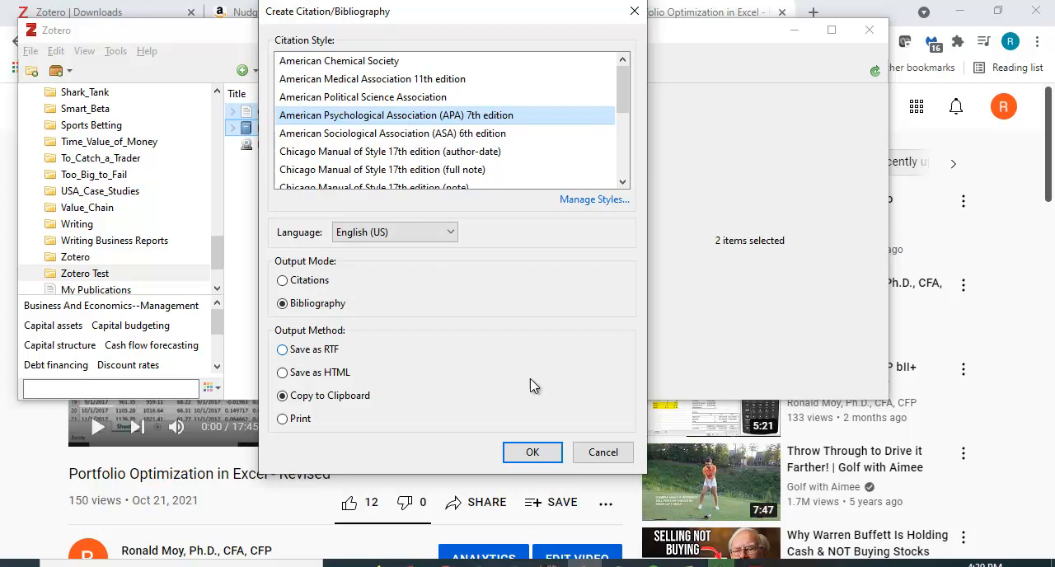
{"action": "left_click", "coordinate": [531, 452]}
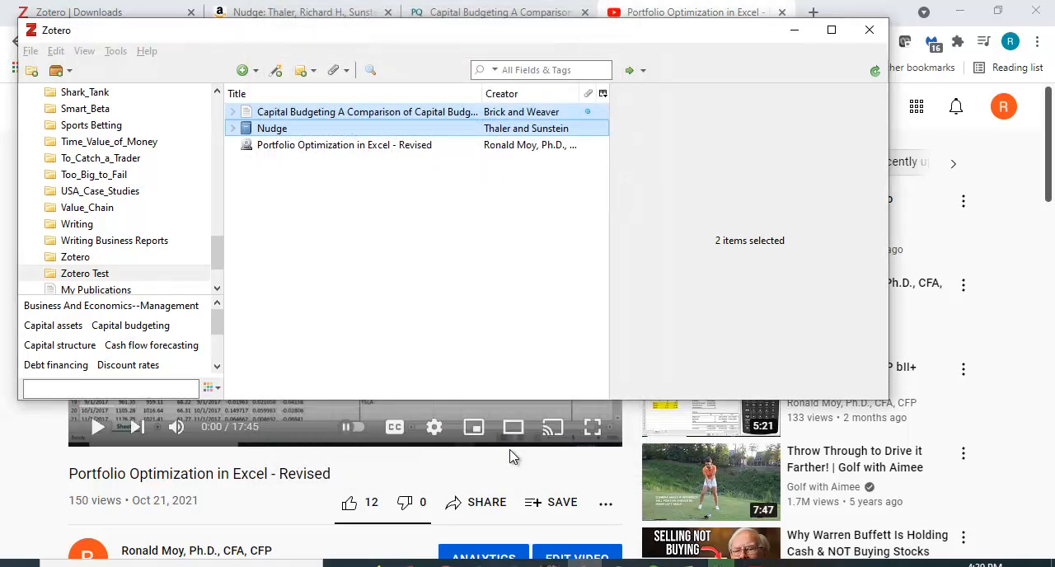
{"action": "mouse_move", "coordinate": [555, 310]}
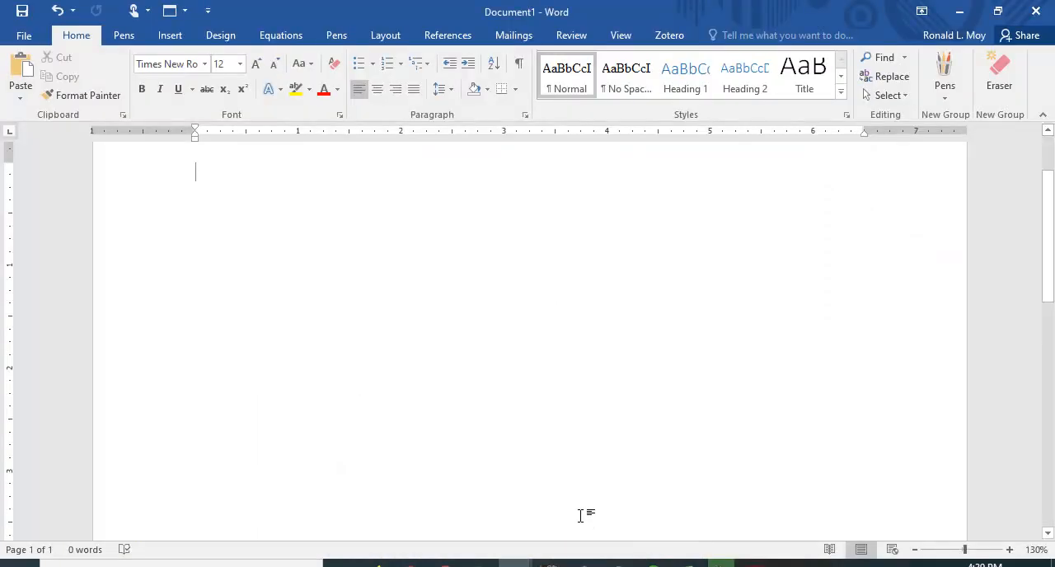
{"action": "mouse_move", "coordinate": [256, 204]}
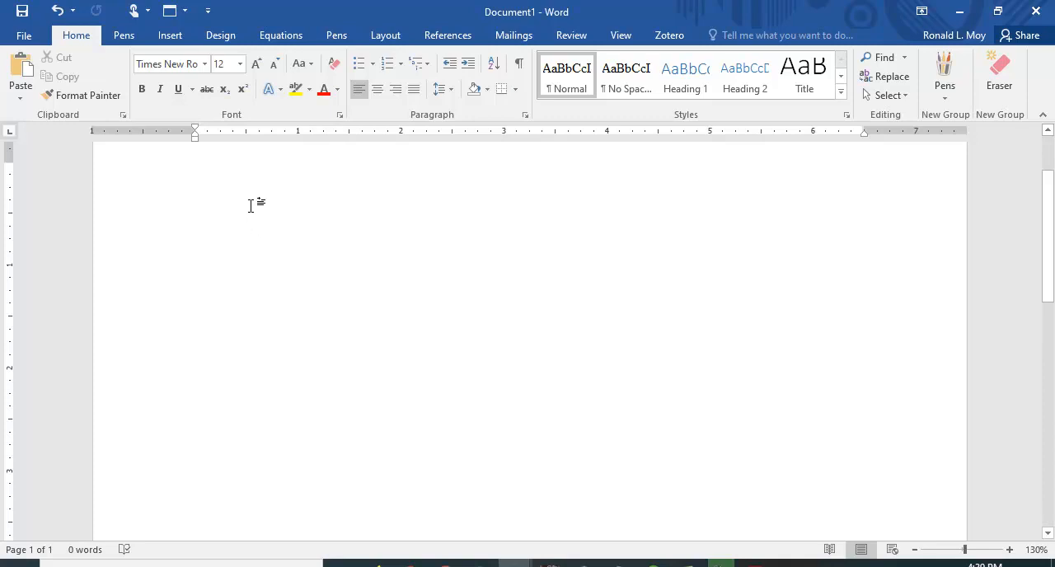
- Paste the Brick and Weaver and Thaler and Sunstein references into Document1
{"action": "key", "text": "ctrl+v"}
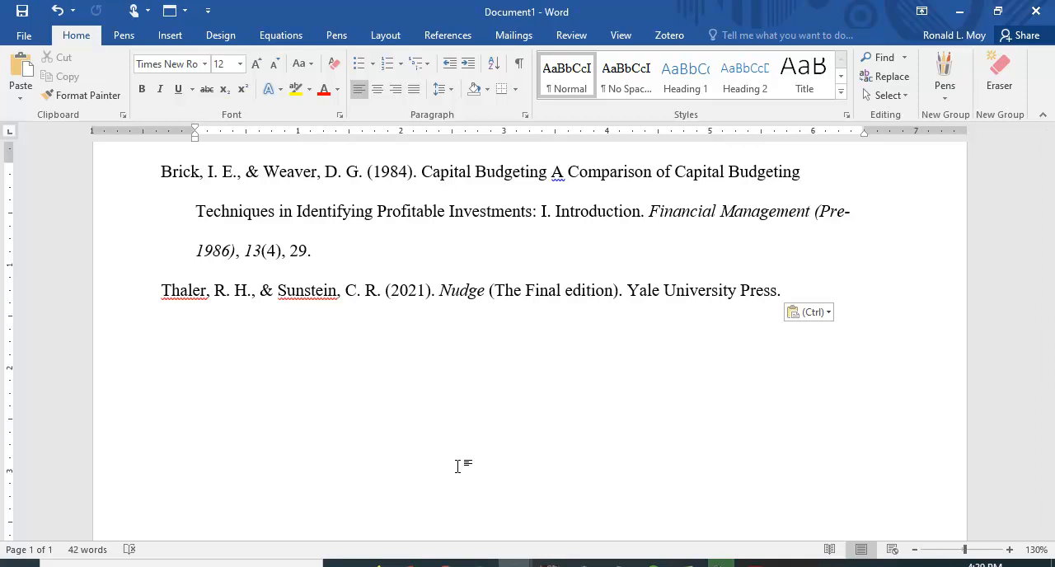
{"action": "left_click", "coordinate": [196, 330]}
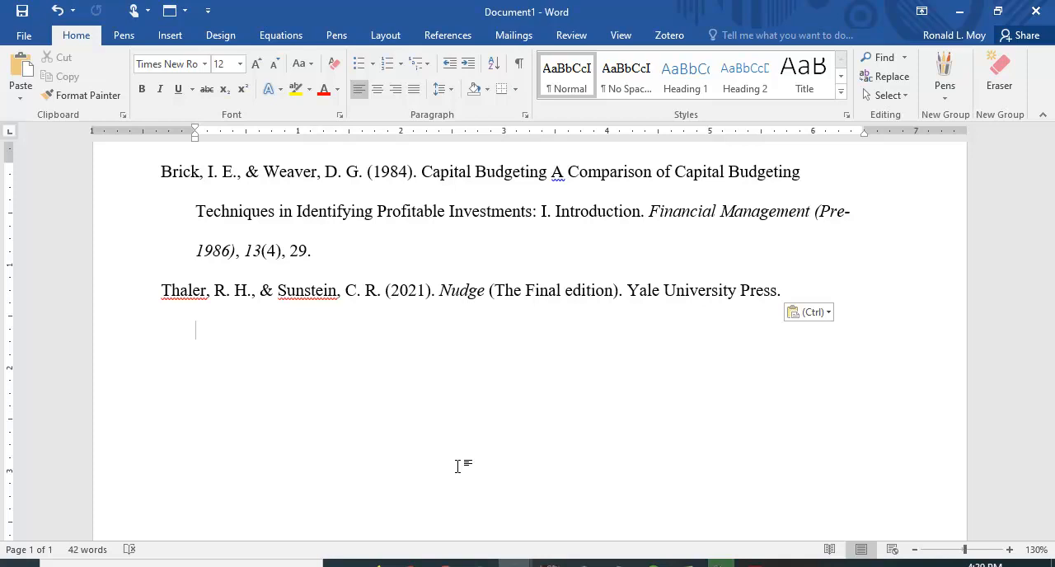